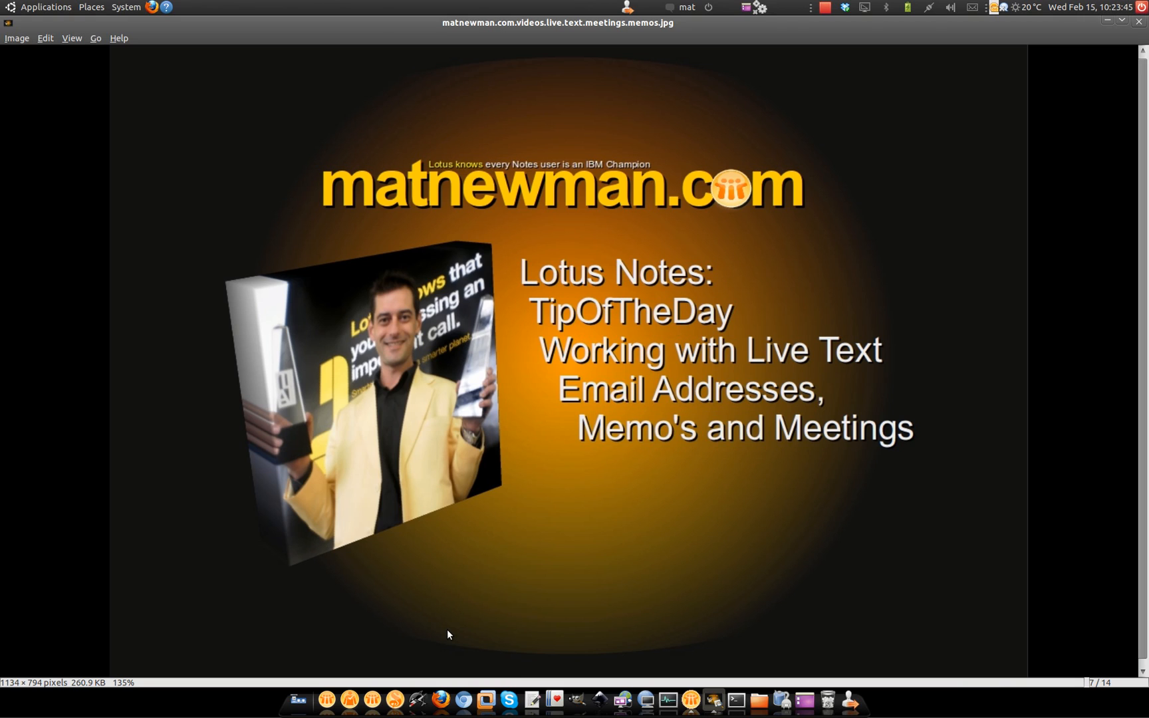
mouse_move(688, 699)
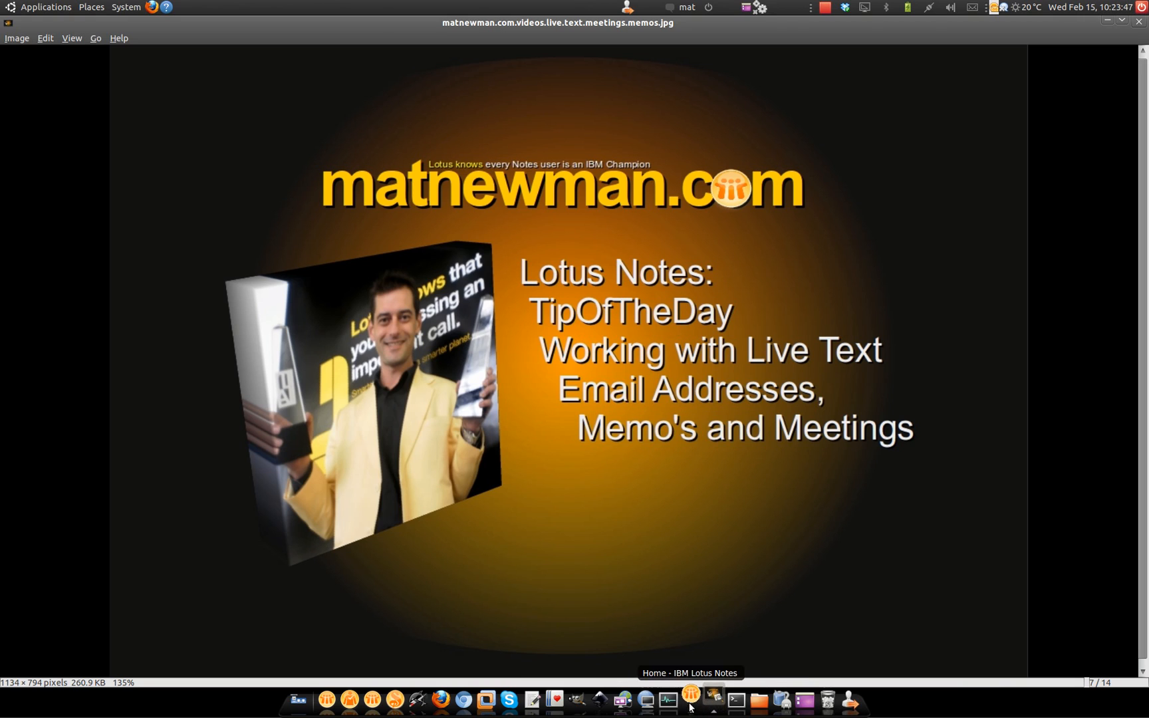
Bring the Lotus Notes Home window to the front from the bottom dock
left_click(687, 700)
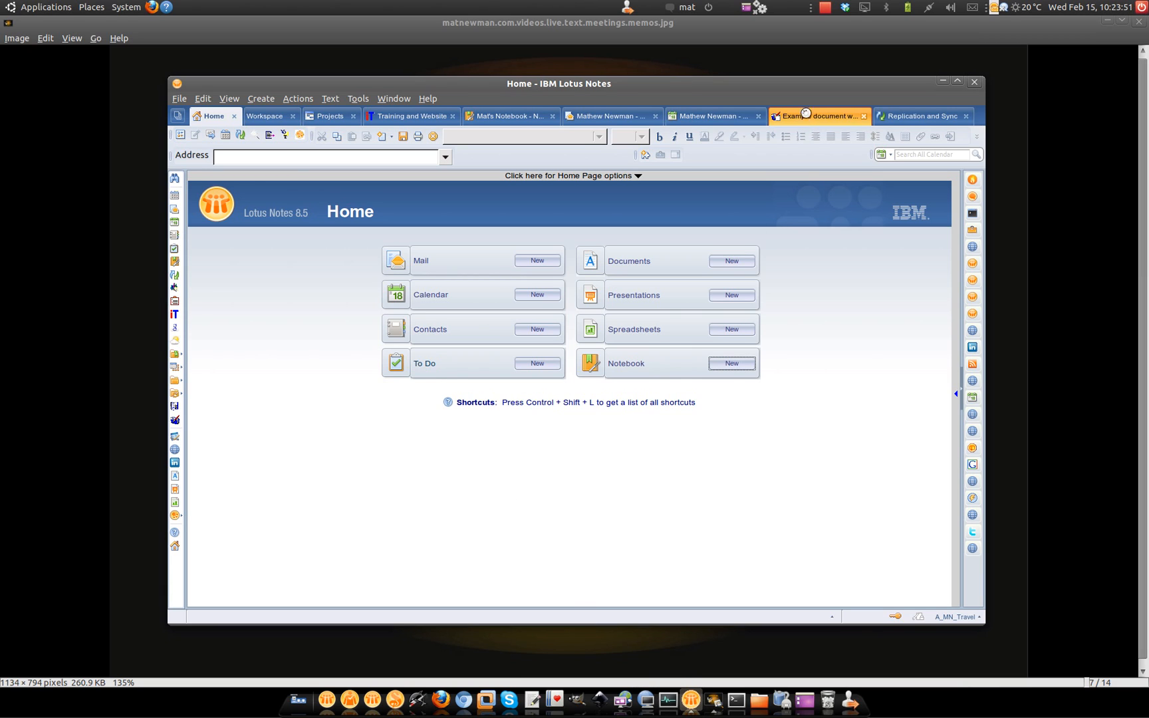
Check the example document's email address and dismiss its empty Select Action list
left_click(813, 116)
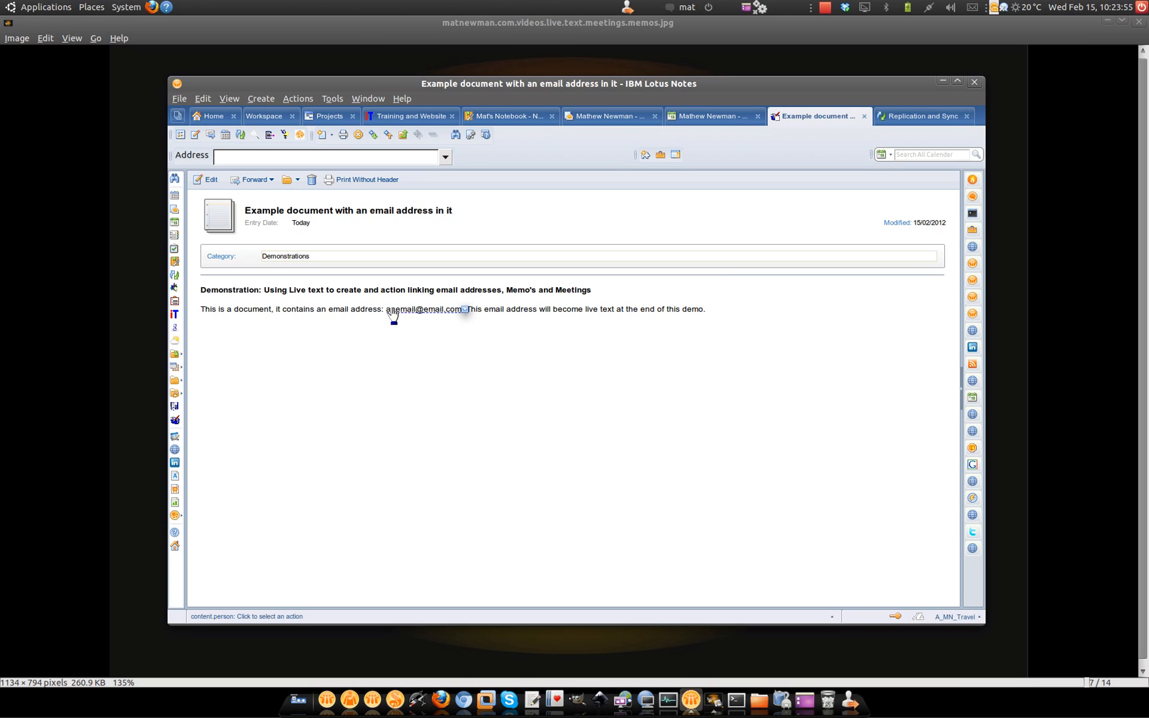
mouse_move(448, 315)
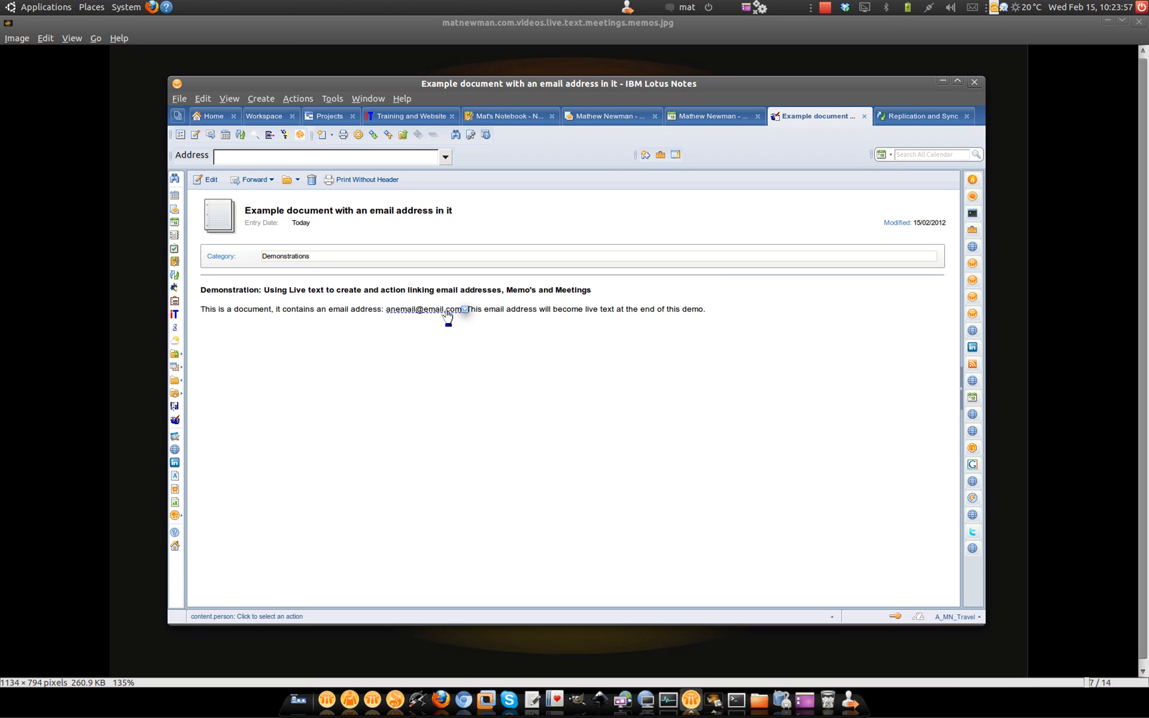
left_click(424, 308)
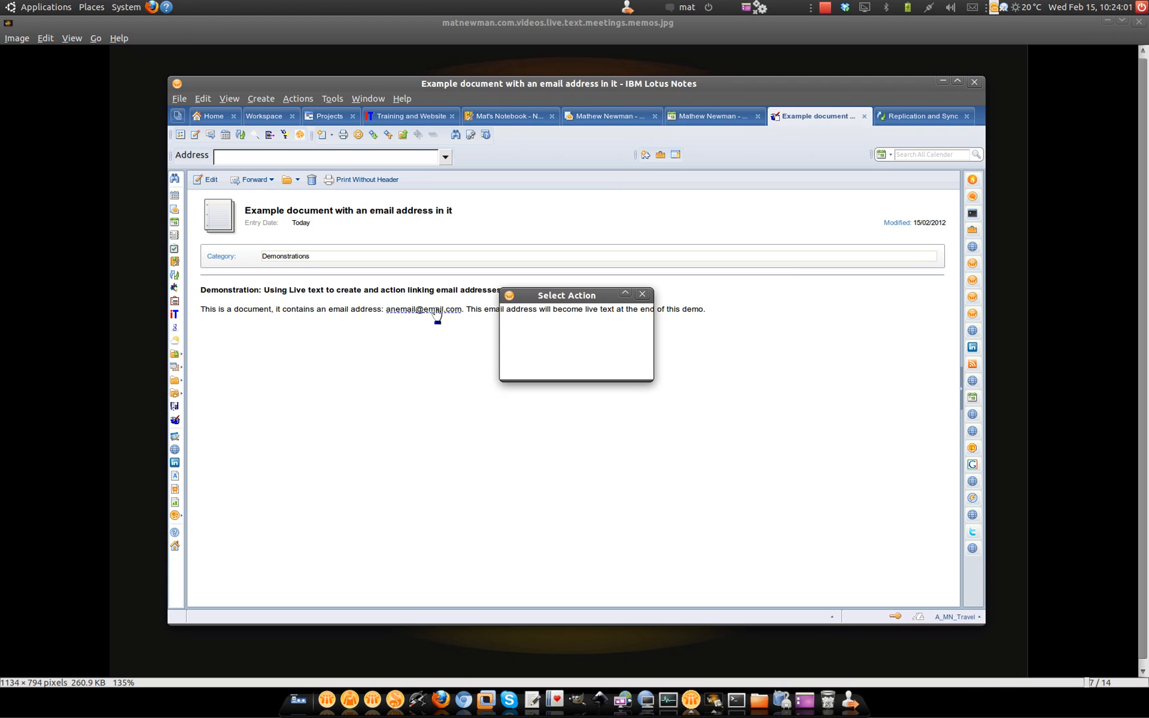
mouse_move(594, 331)
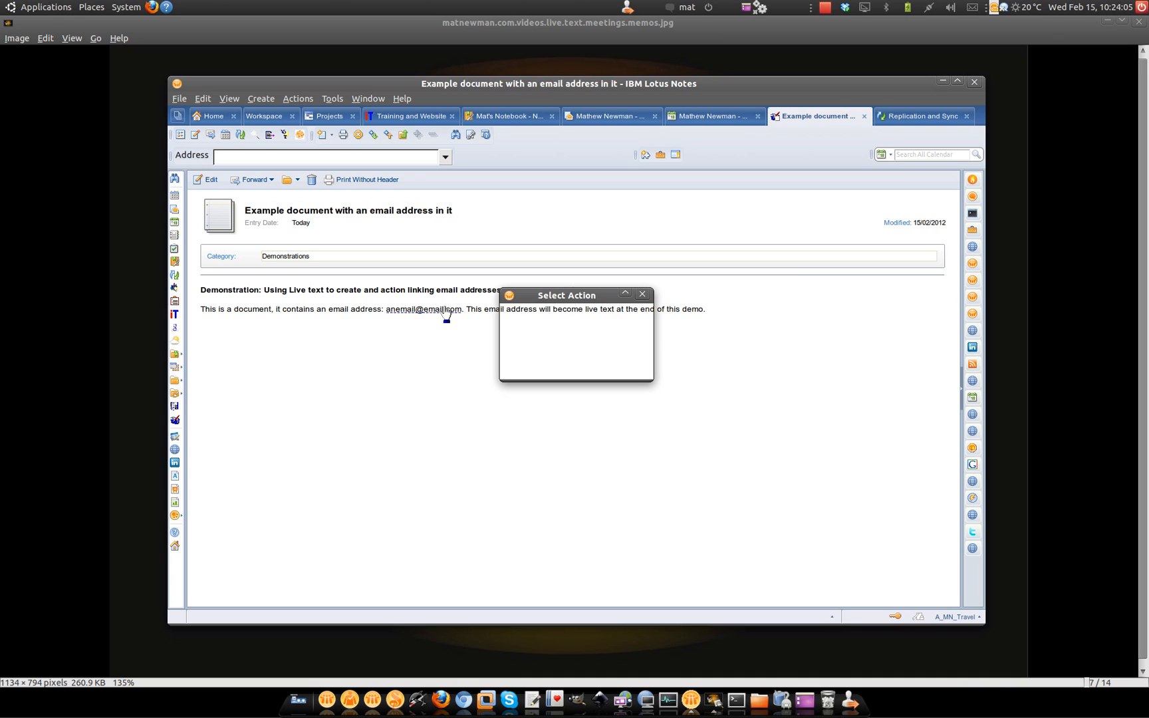
left_click(642, 294)
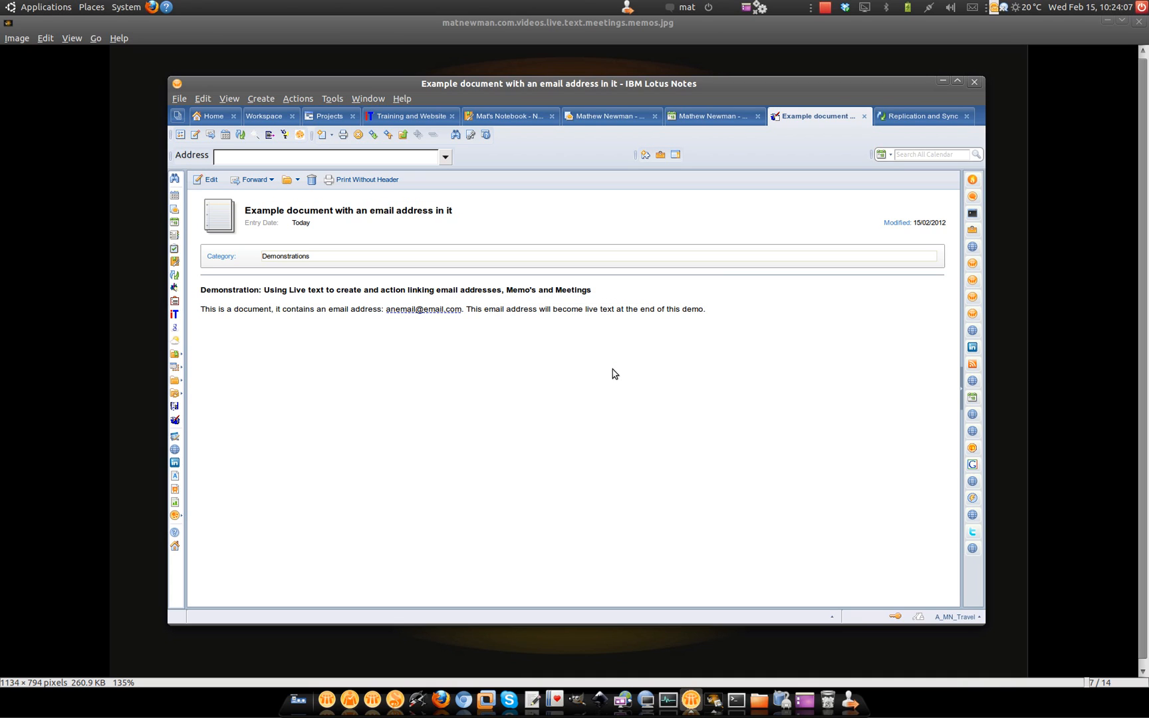
From the LinkedIn discussions message in Demo1, start a widget that fills out this Notes form
left_click(607, 116)
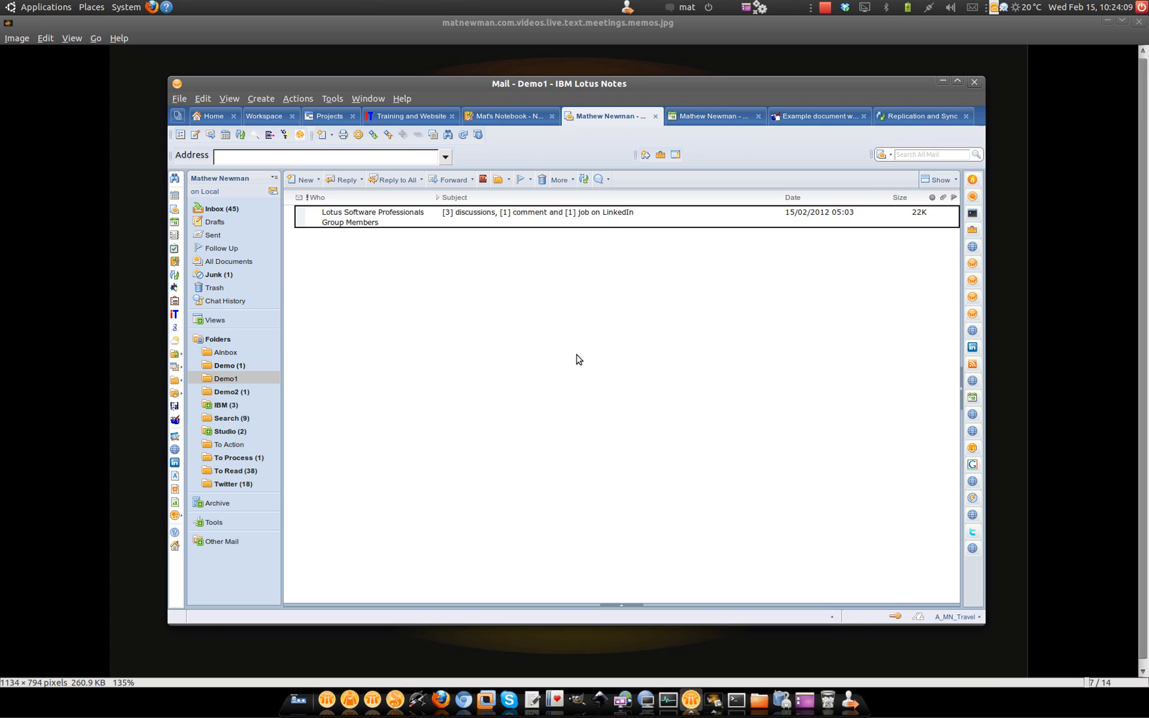
double_click(537, 212)
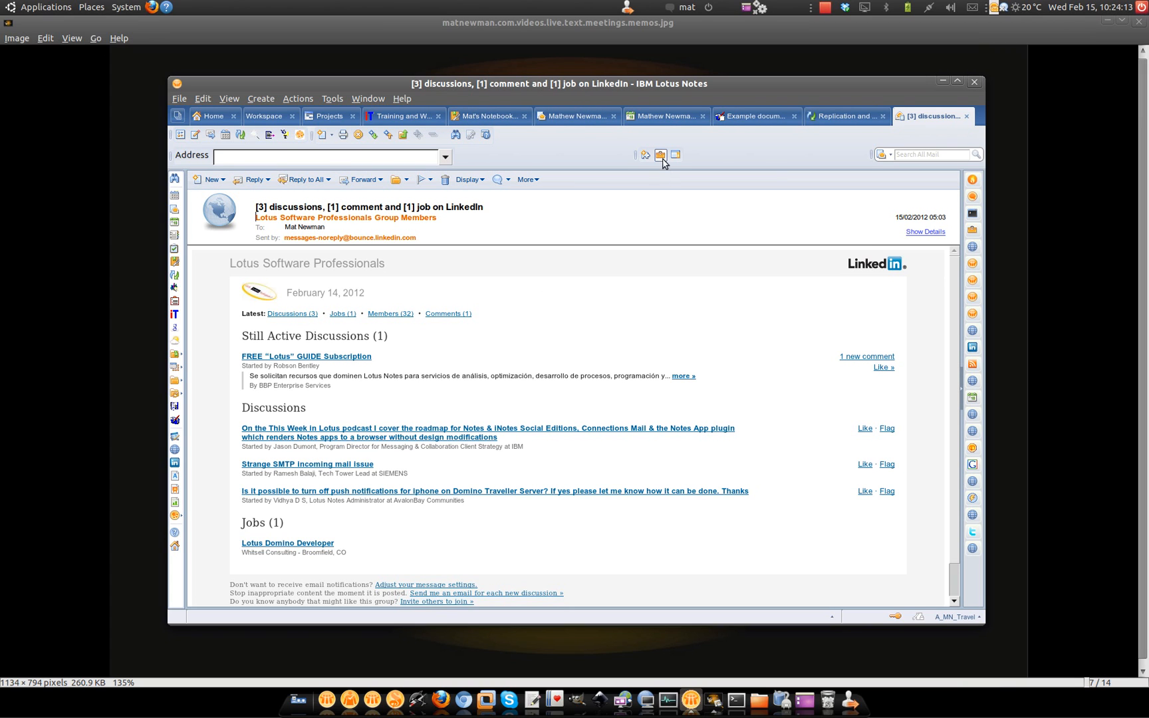
mouse_move(664, 154)
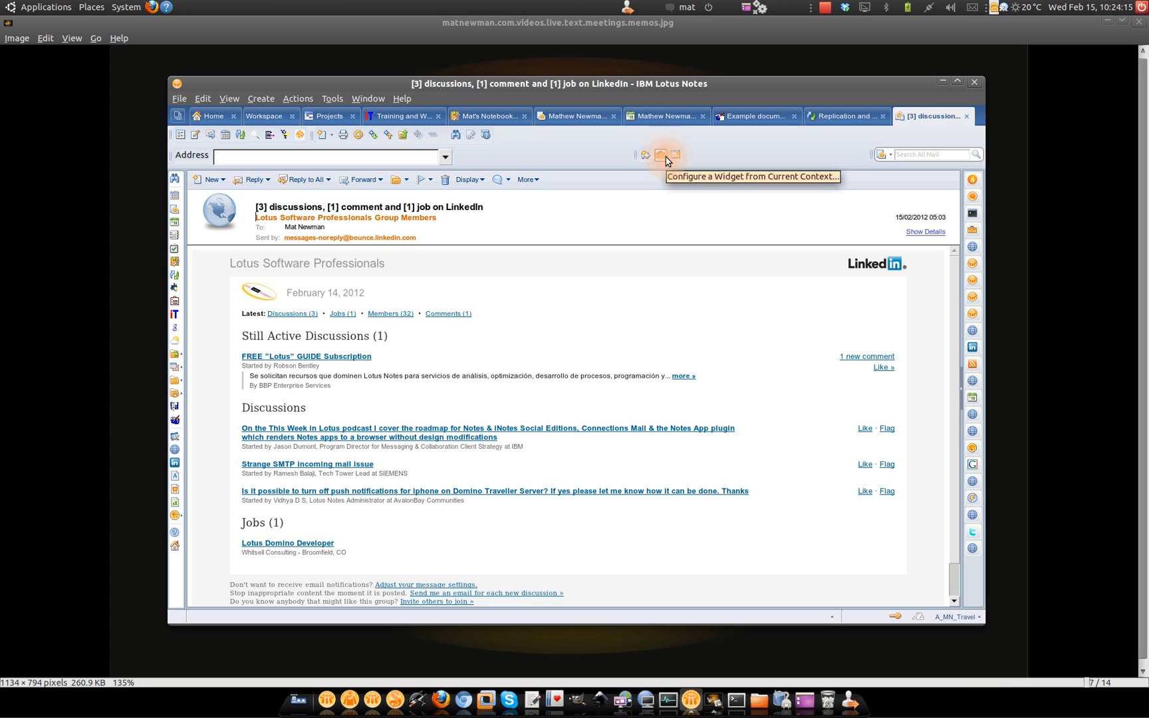
left_click(654, 154)
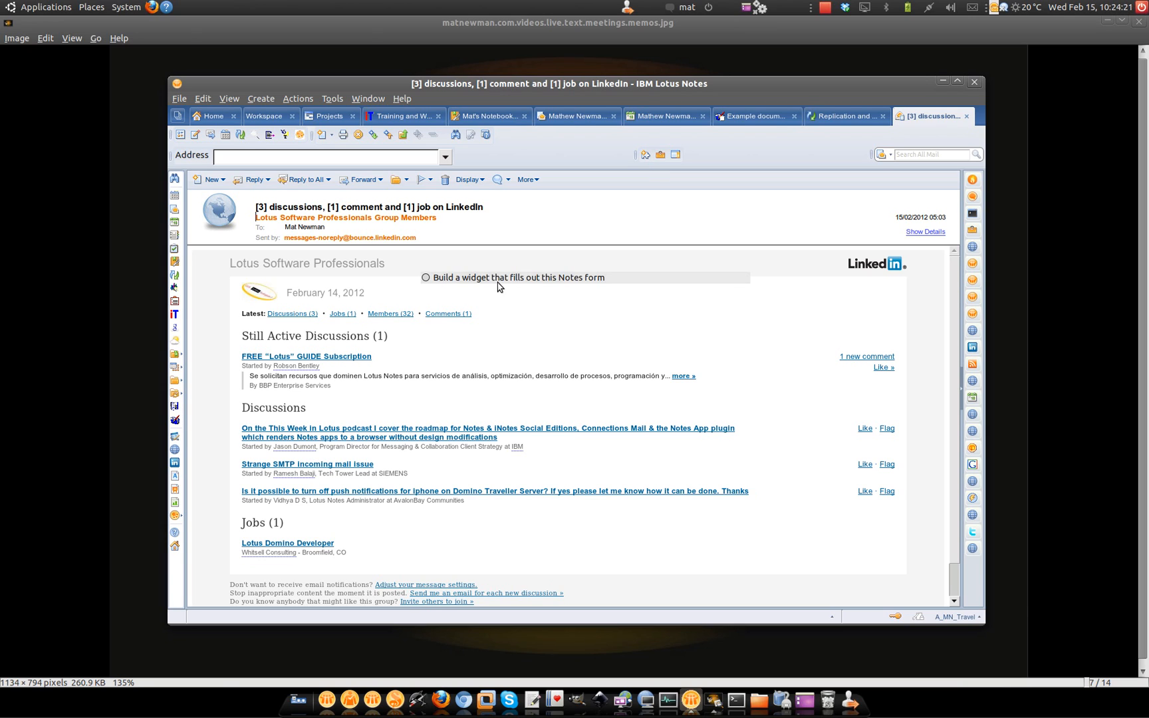
left_click(426, 277)
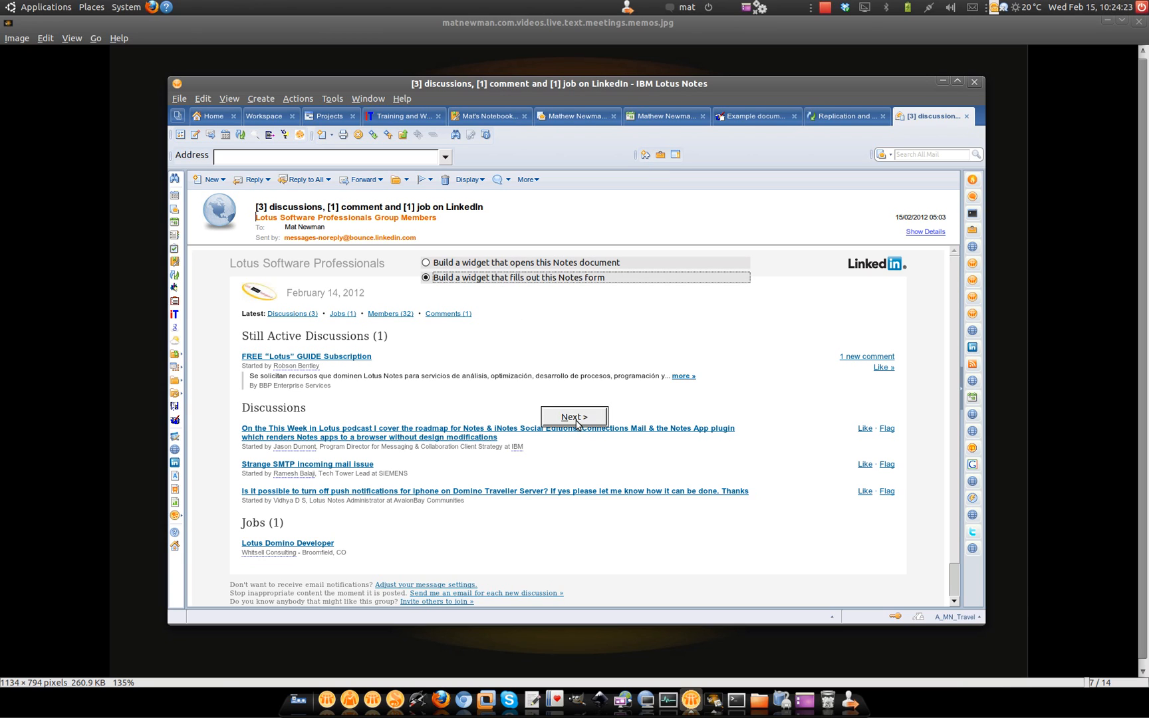
Name the widget 'Create a Memo', wire it as an action with SendTo ticked, and continue
left_click(573, 416)
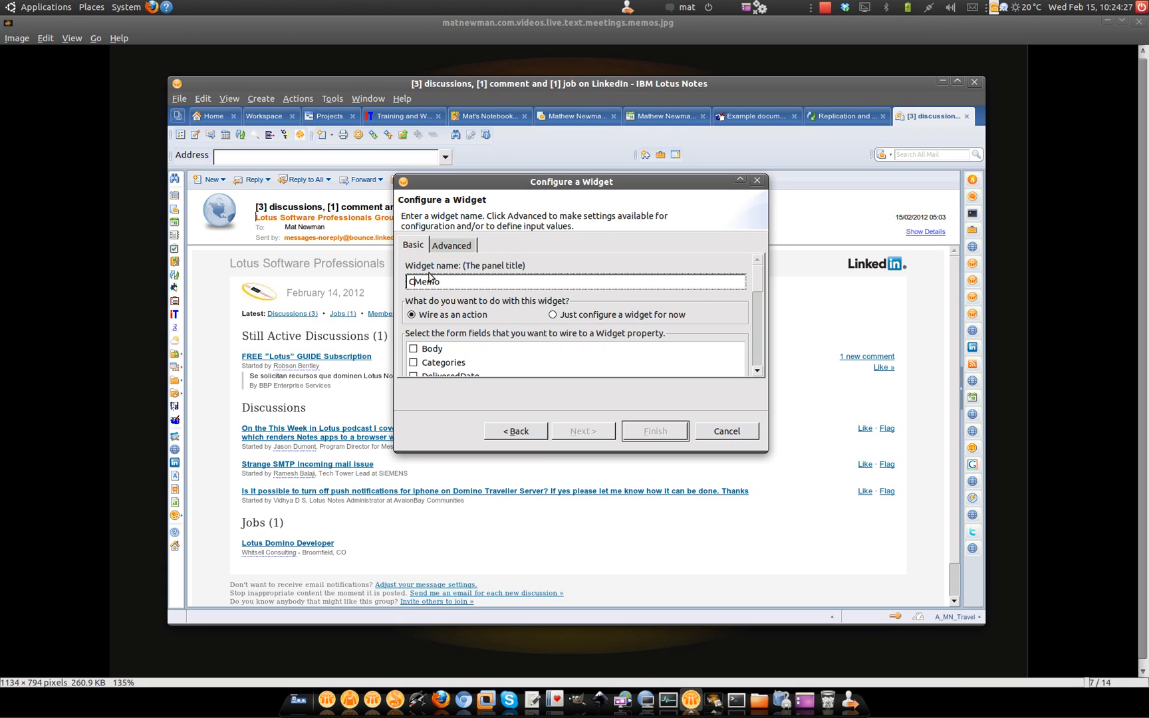
type("Create a Memo")
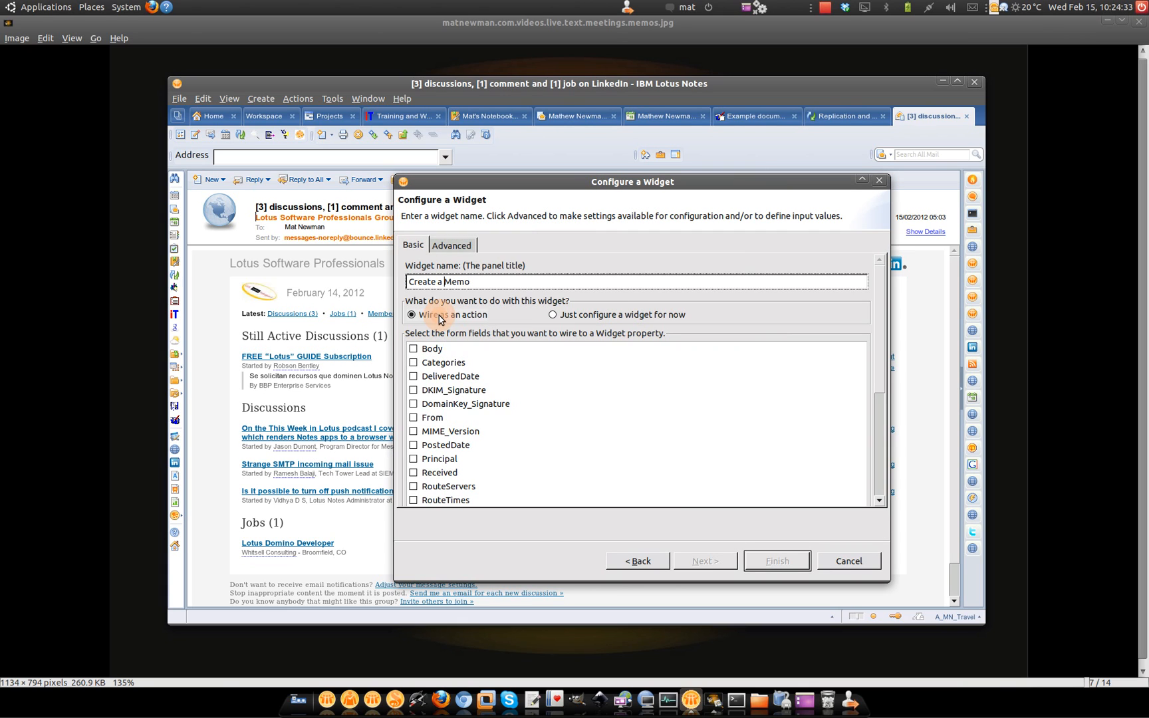
scroll("down", 3)
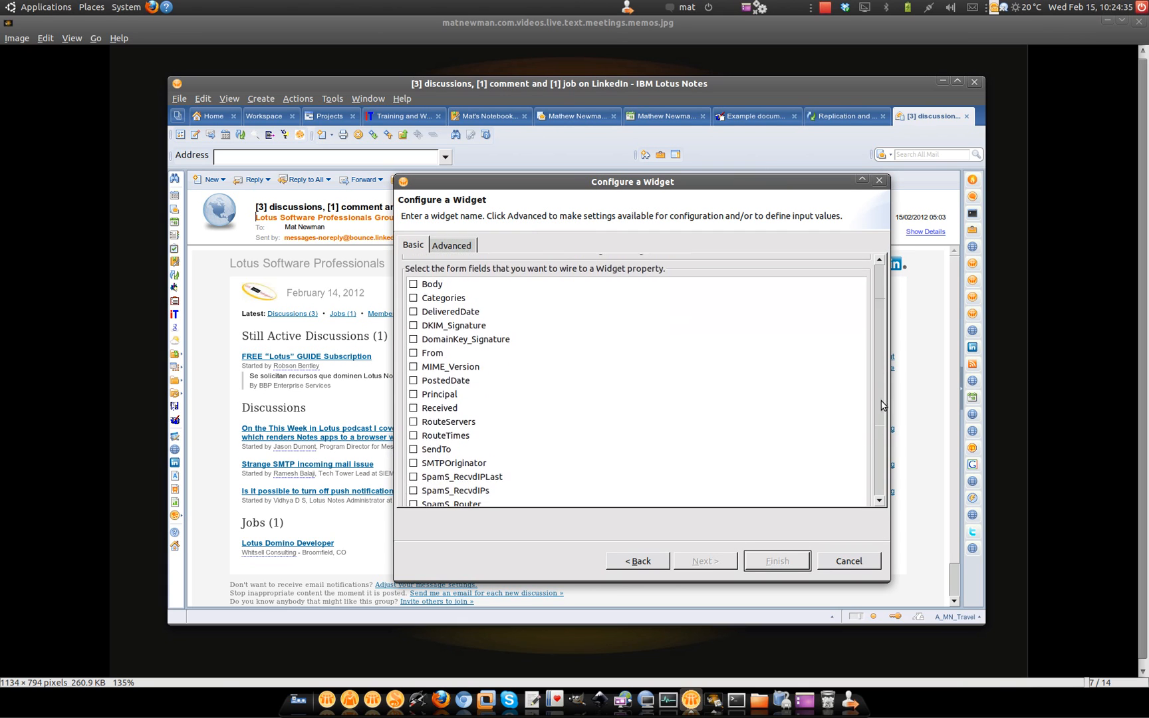
left_click(413, 391)
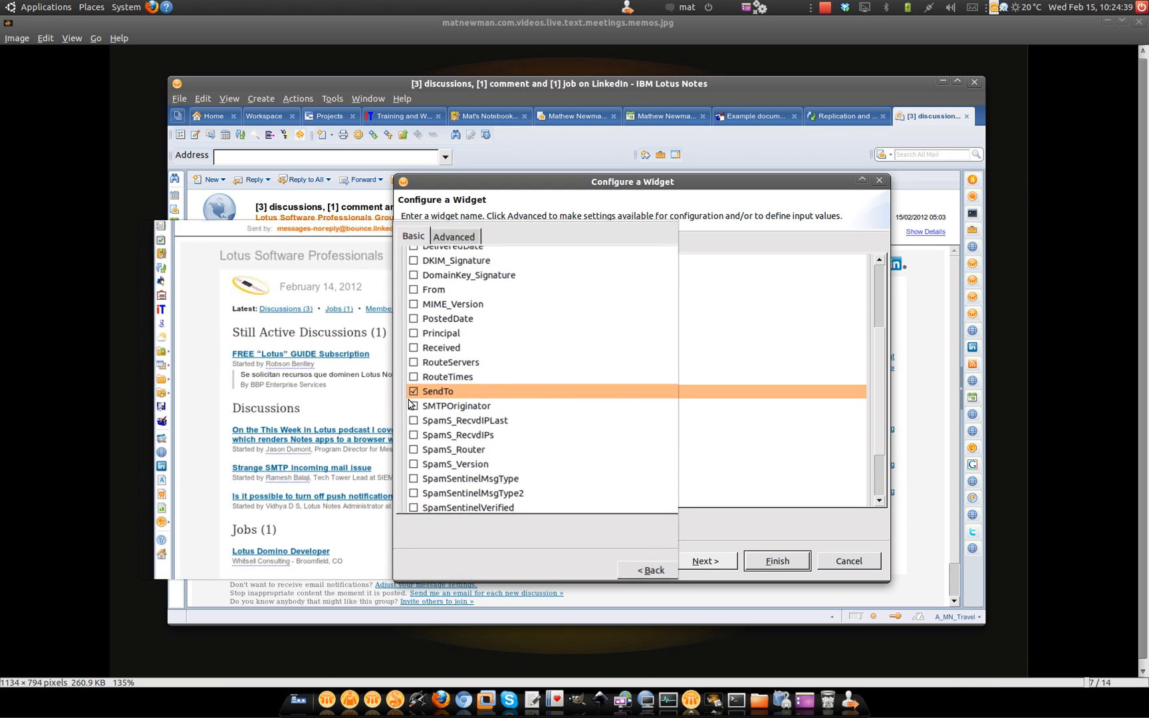
left_click(705, 561)
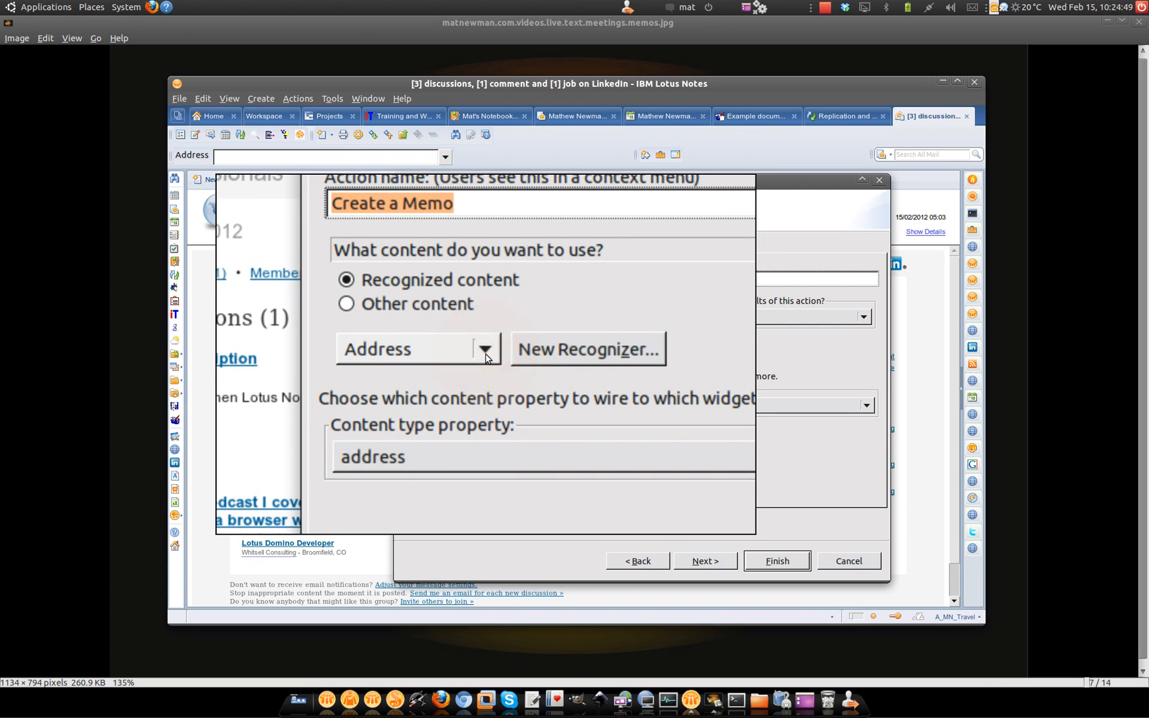
Map Person's person.email to SendTo and finish the Create a Memo widget
left_click(483, 348)
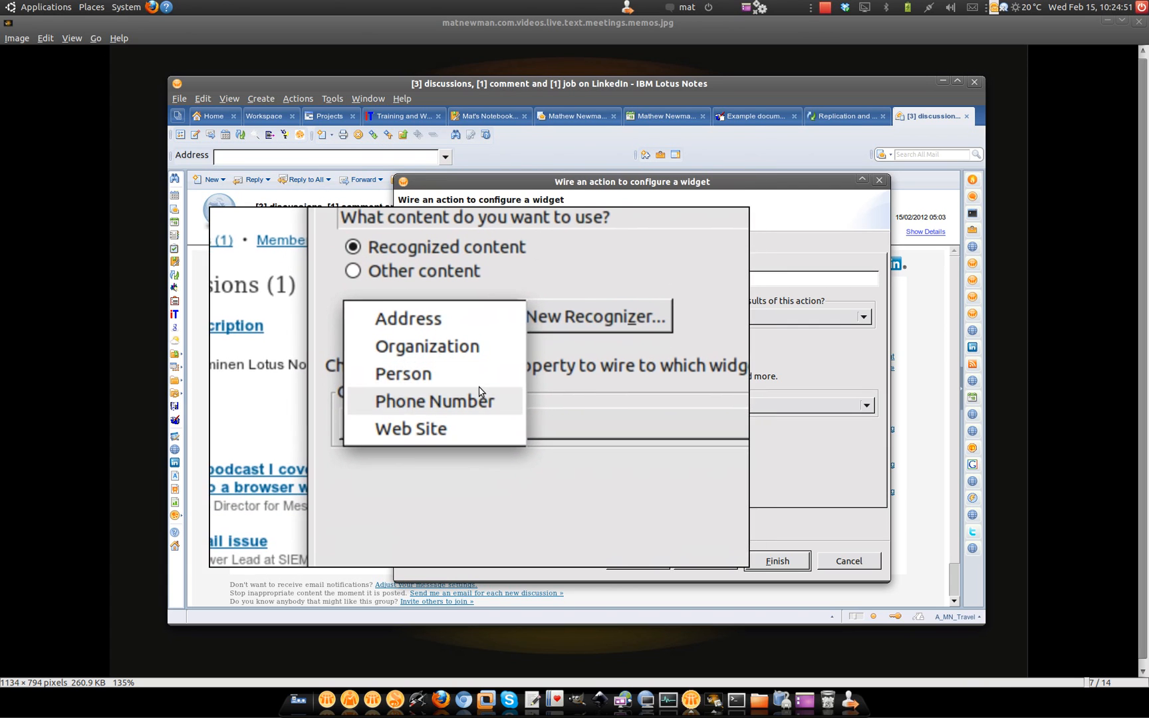
left_click(402, 373)
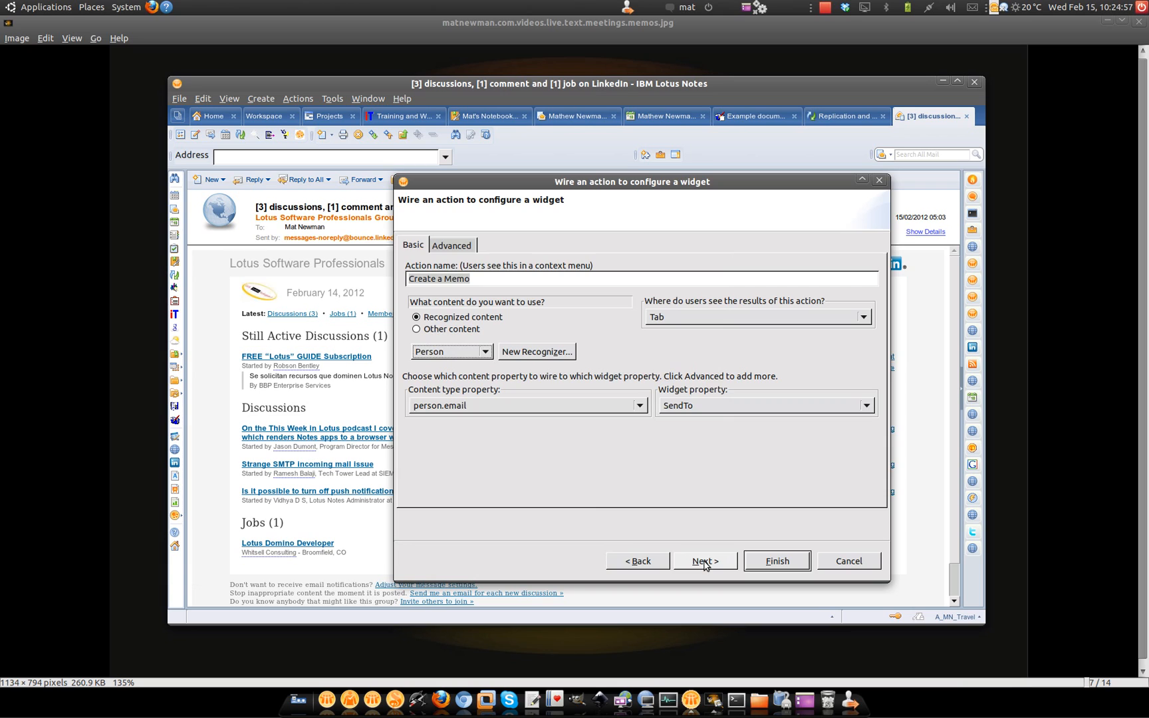
left_click(703, 561)
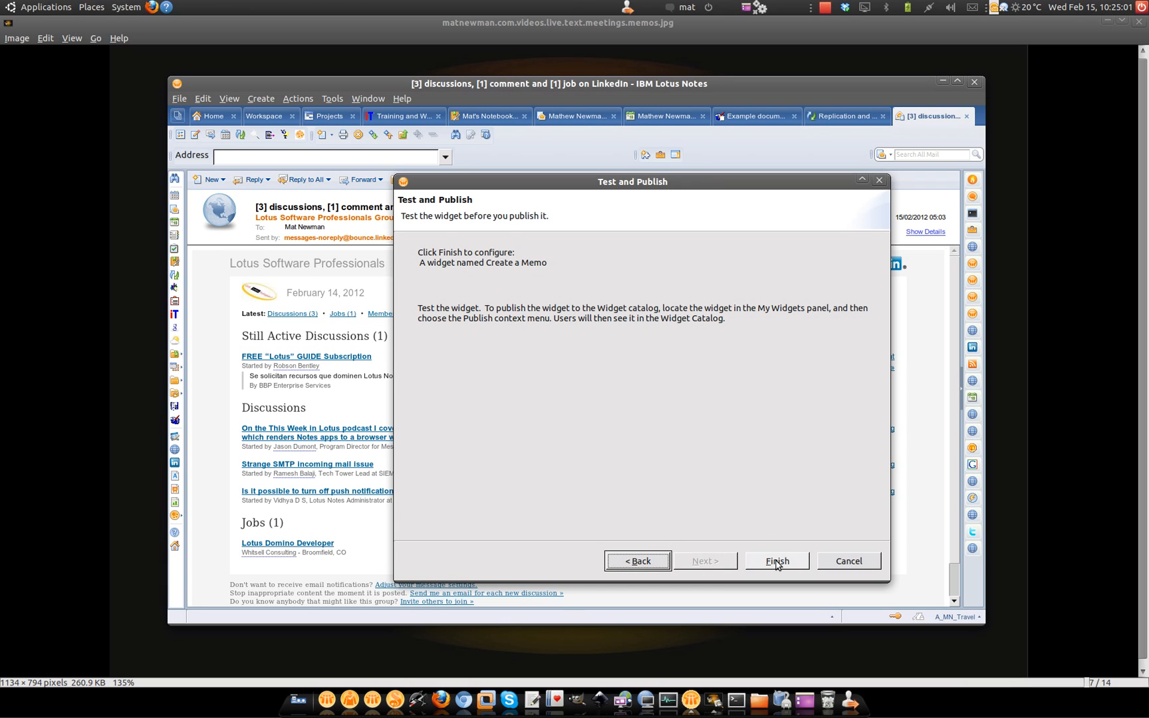
left_click(777, 561)
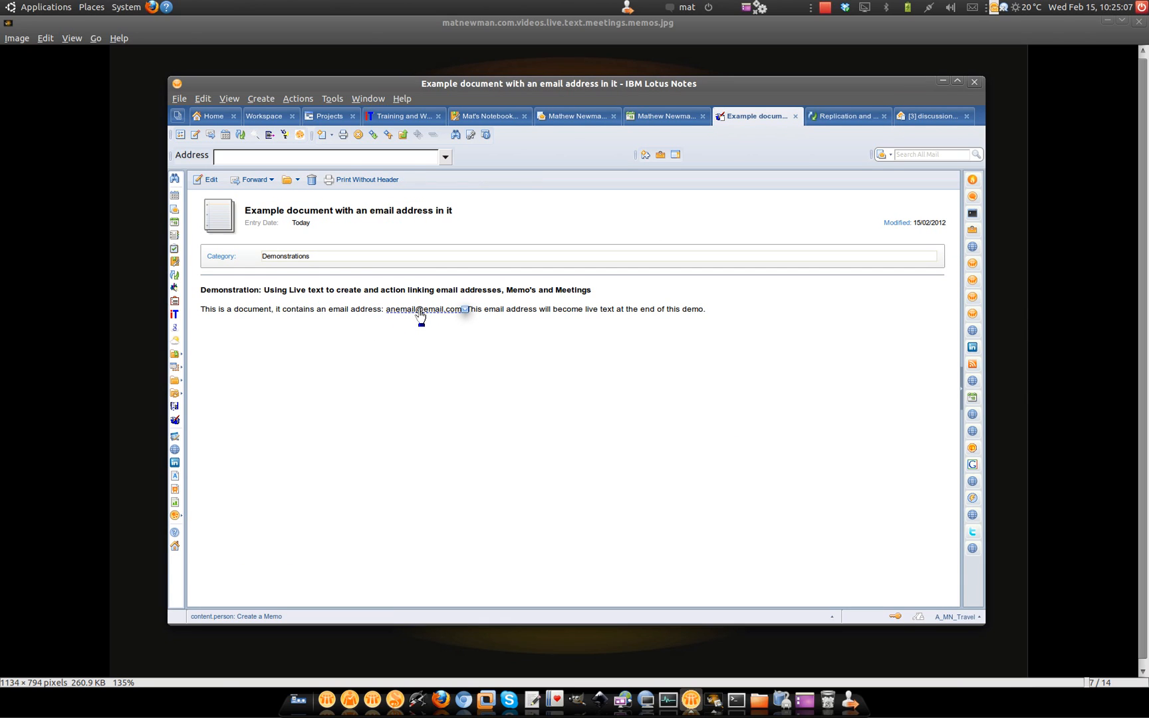
Run the live-text address to get a prefilled memo, close it, and return to the example document
left_click(420, 308)
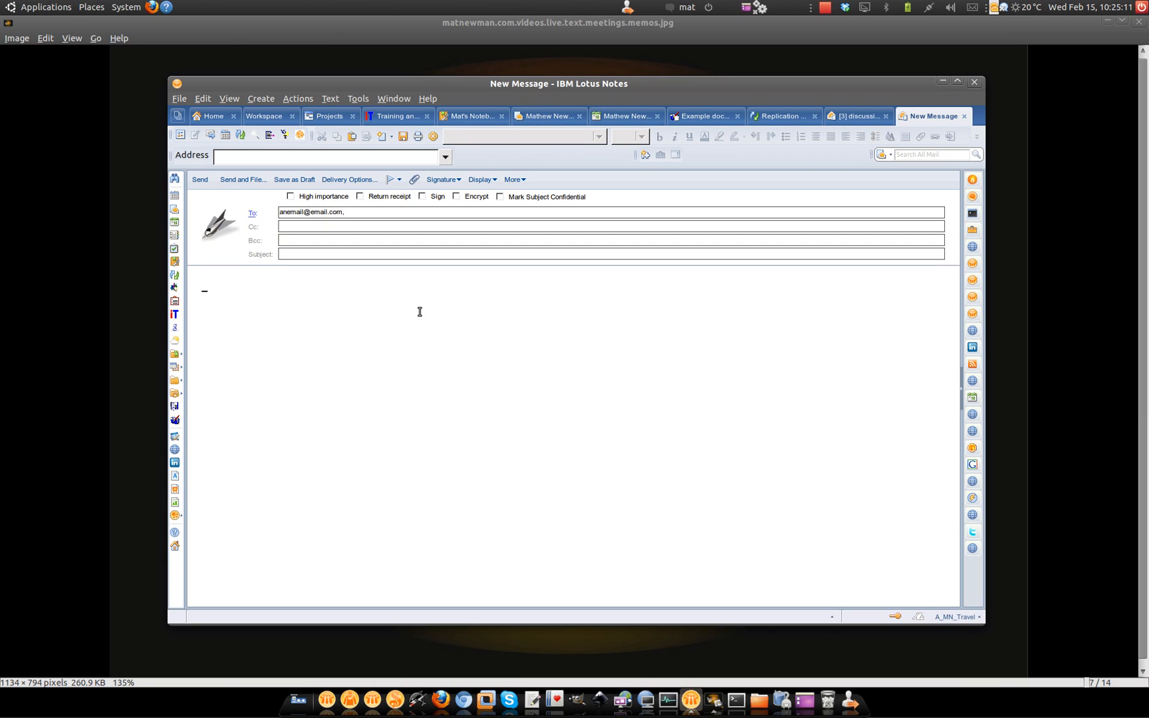
left_click(199, 179)
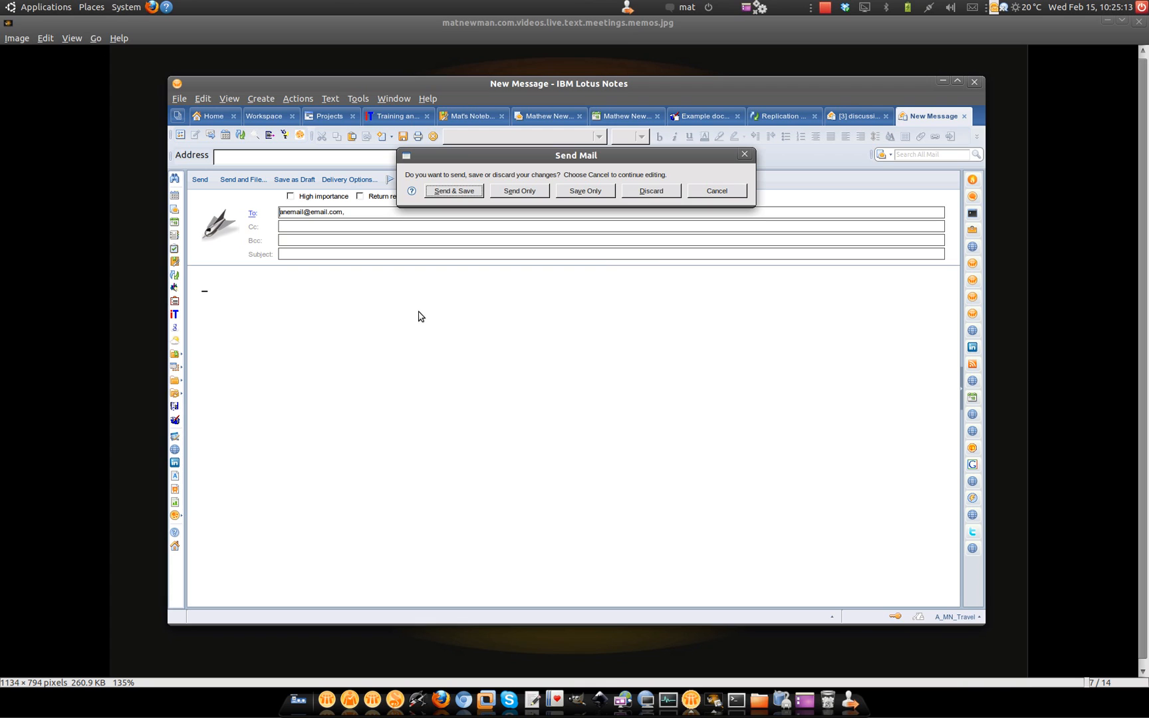
left_click(649, 190)
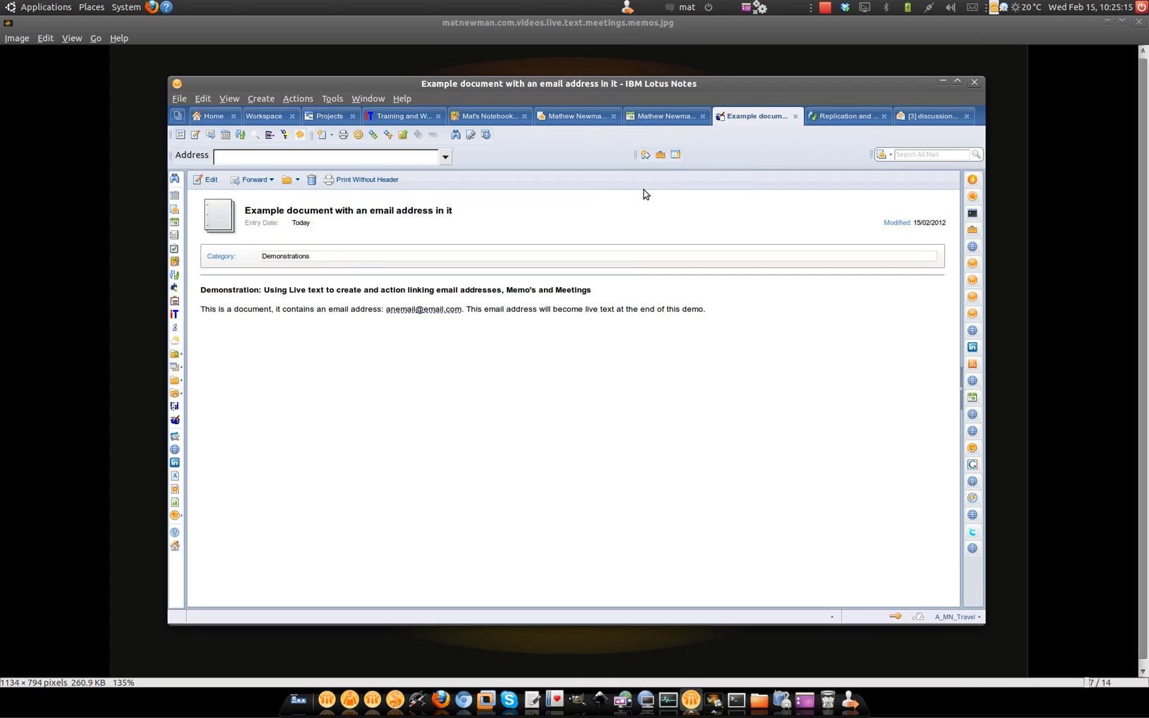
From the calendar's 'Here is a meeting' entry, start a widget that fills out this Notes form
left_click(662, 116)
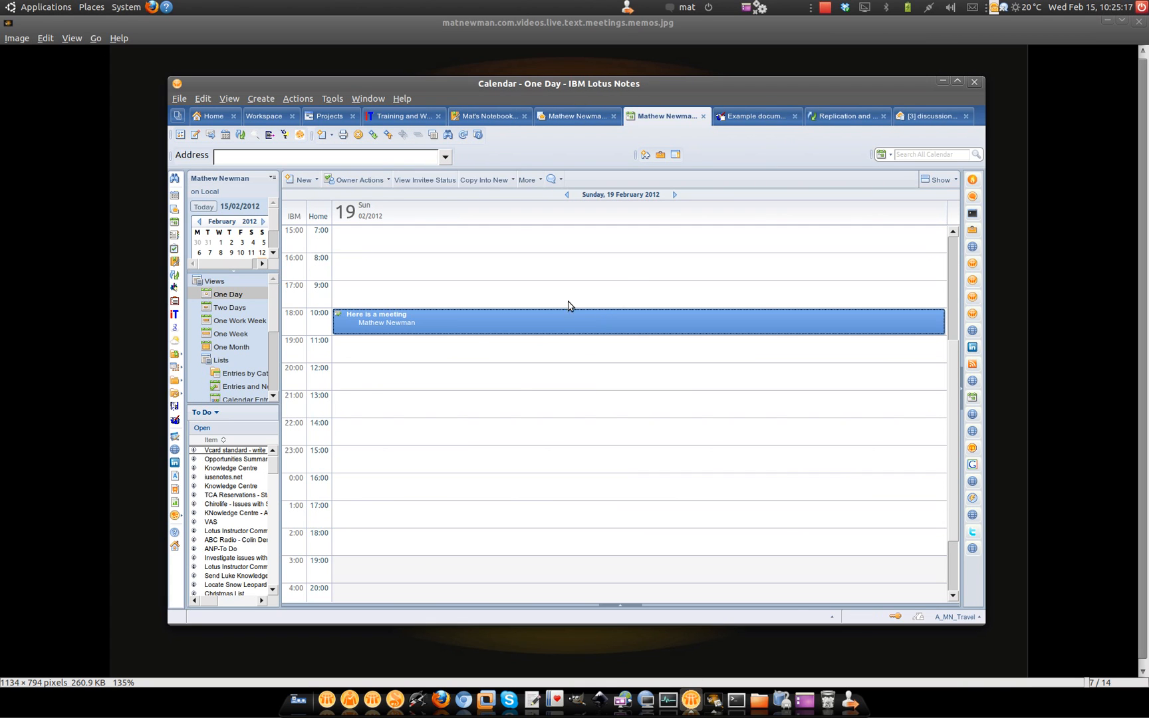
mouse_move(472, 331)
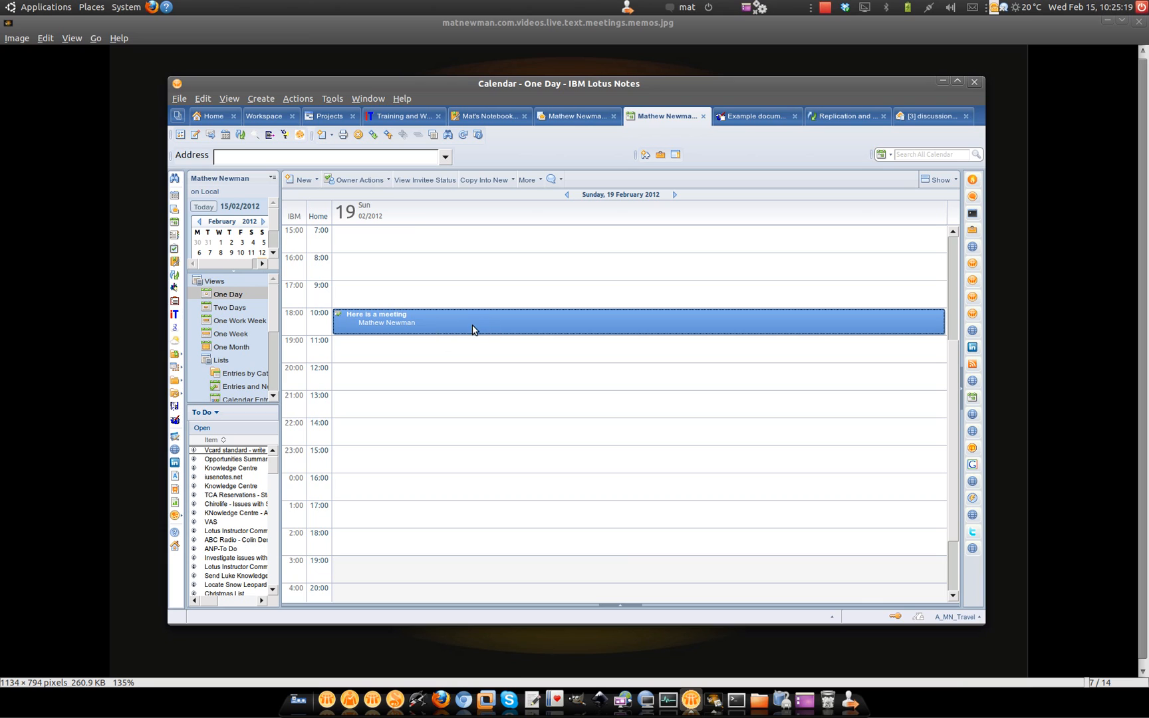
mouse_move(439, 326)
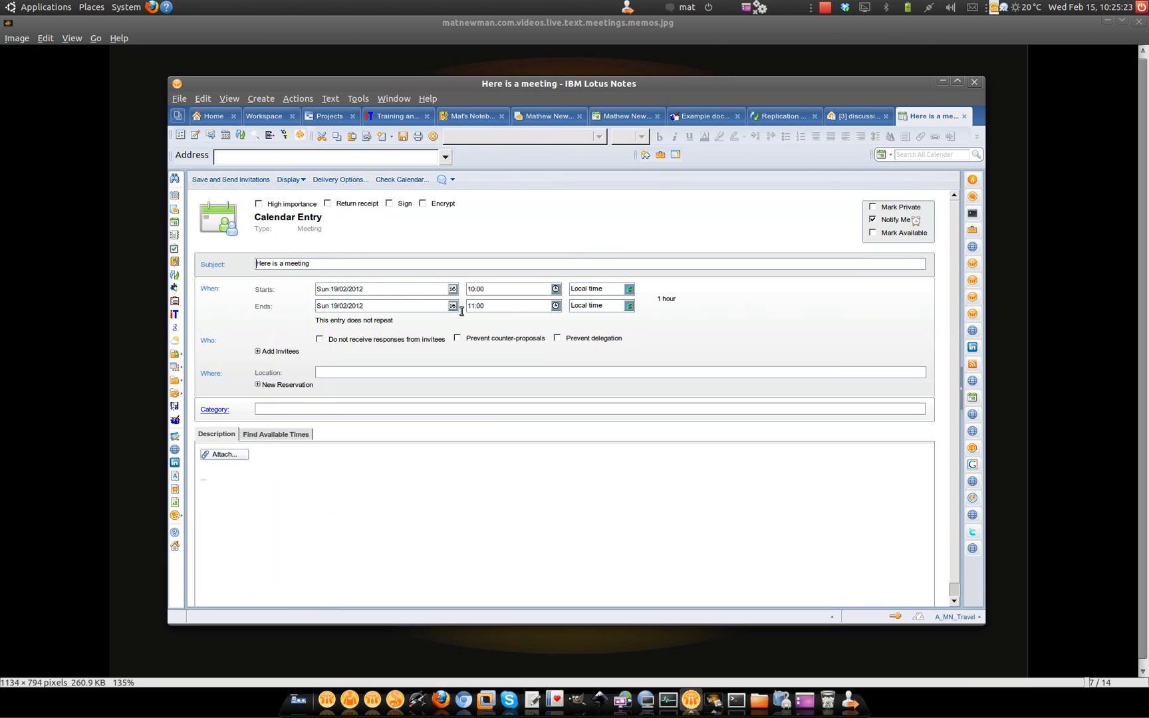
mouse_move(659, 154)
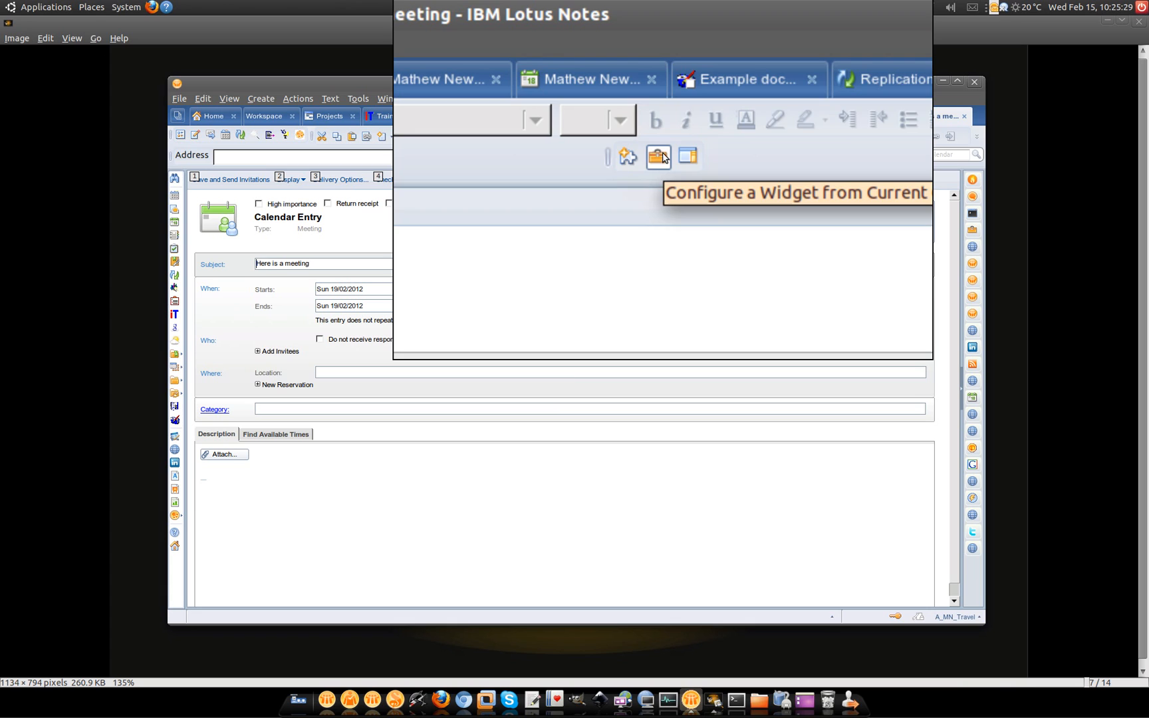
left_click(657, 155)
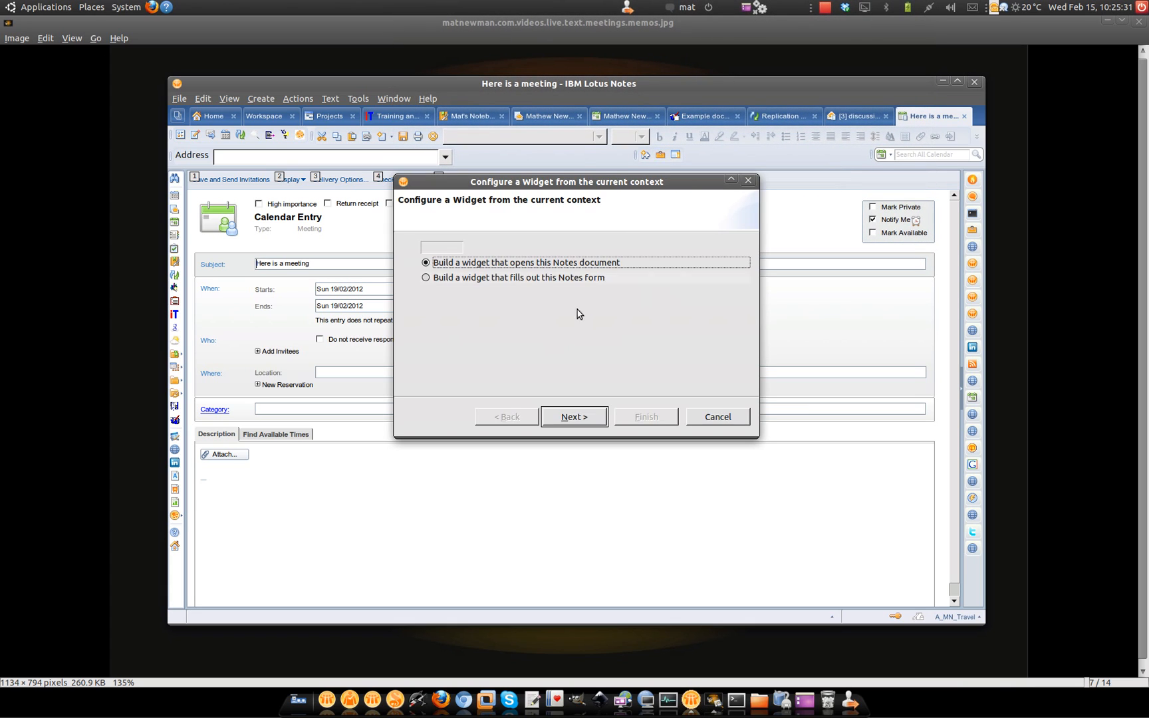
left_click(425, 276)
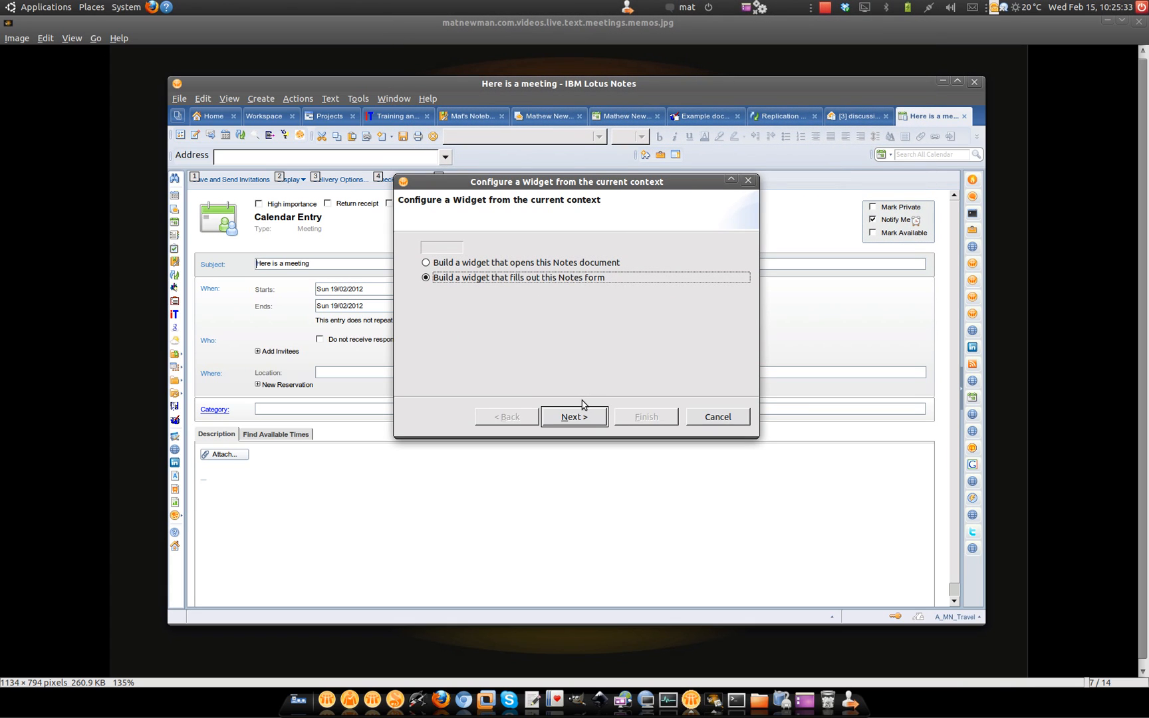
Name the widget 'Invite to meeting', tick EnterSendTo as the wired field, and continue
left_click(572, 416)
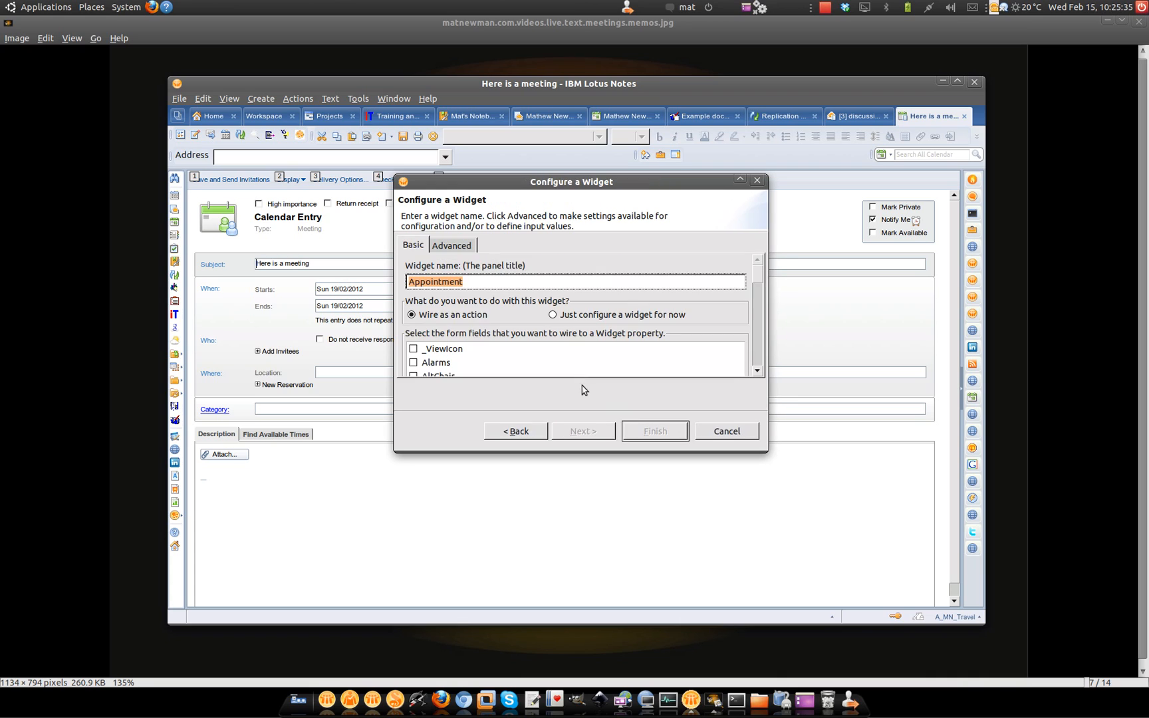
mouse_move(760, 446)
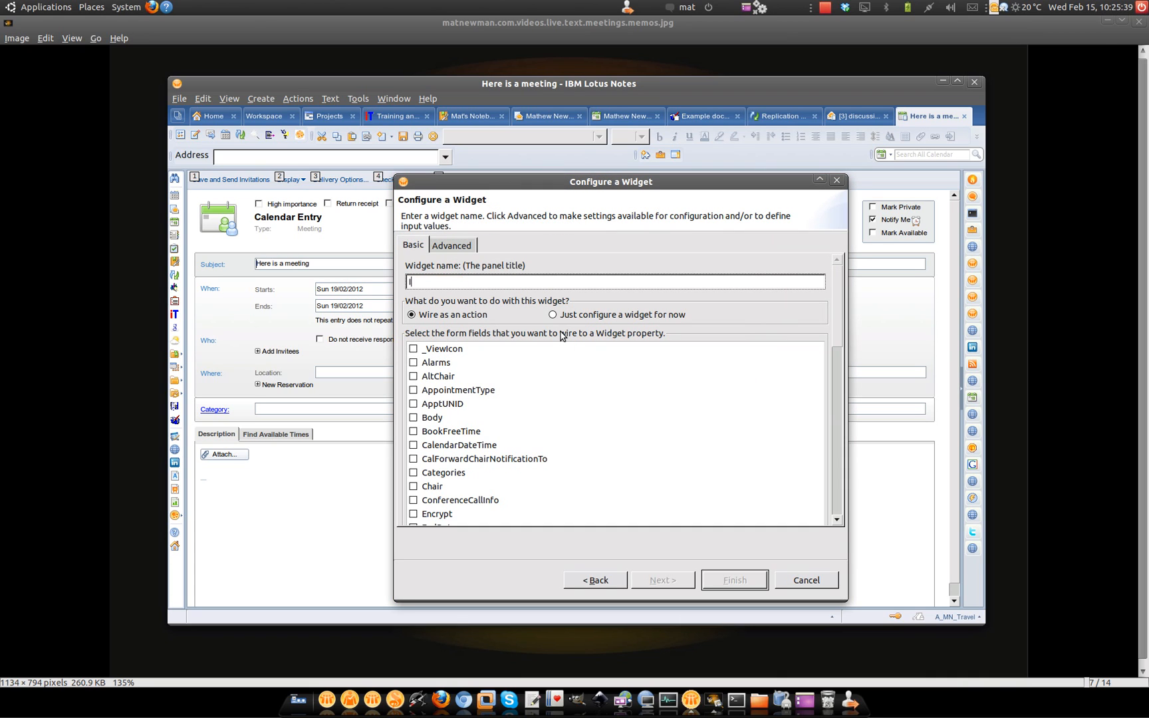
type("Invite to mee")
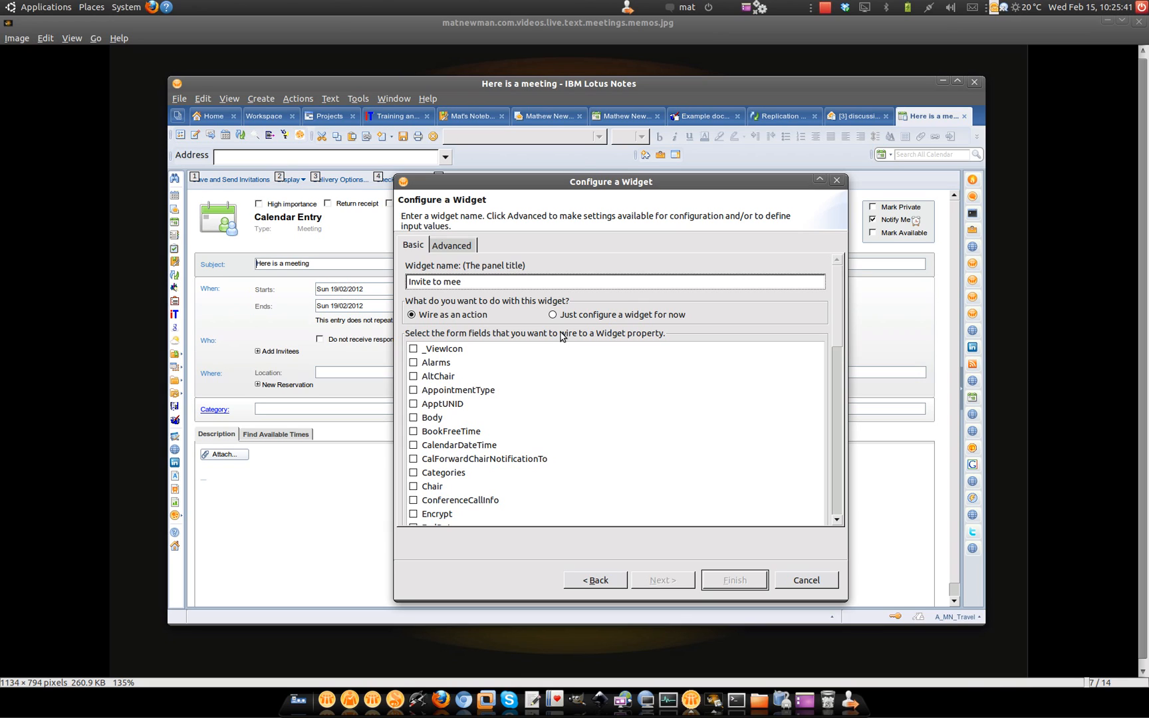
type("ting")
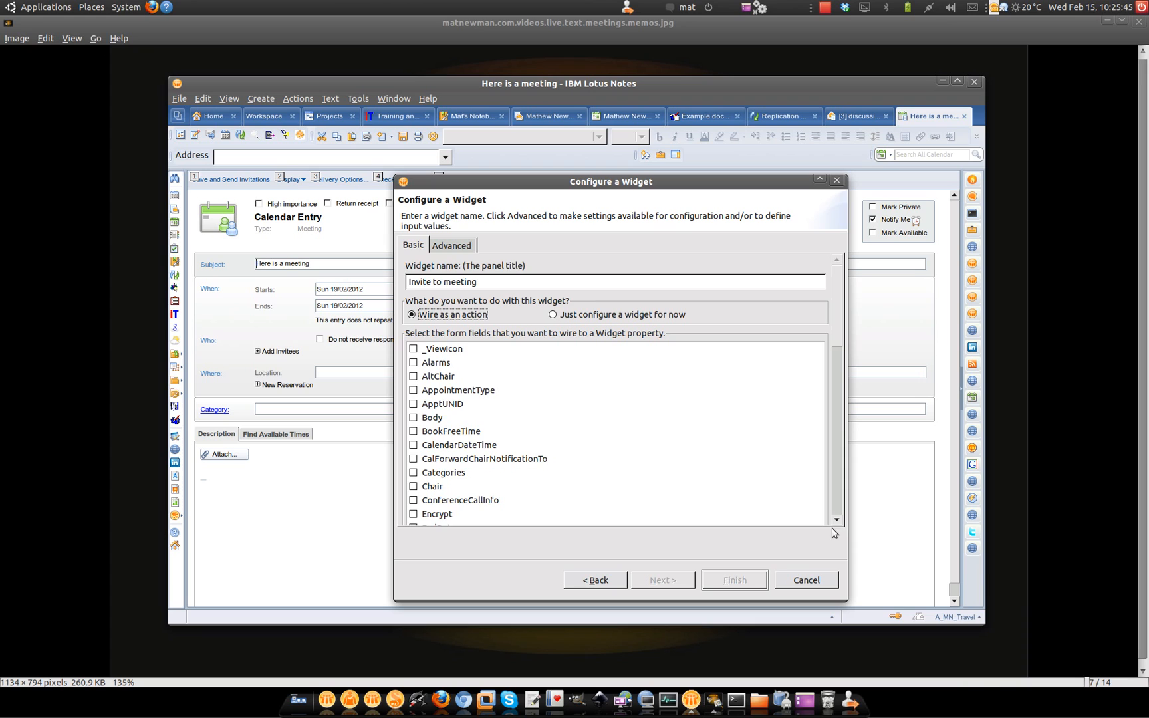
scroll("down", 3)
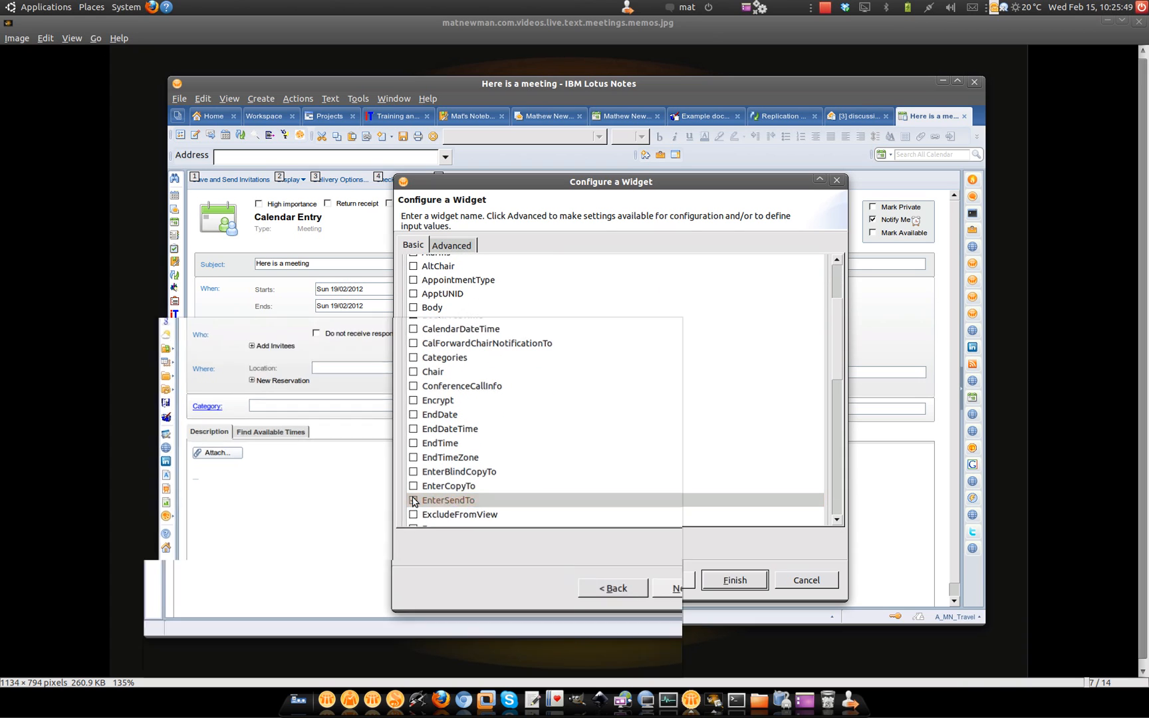
left_click(448, 500)
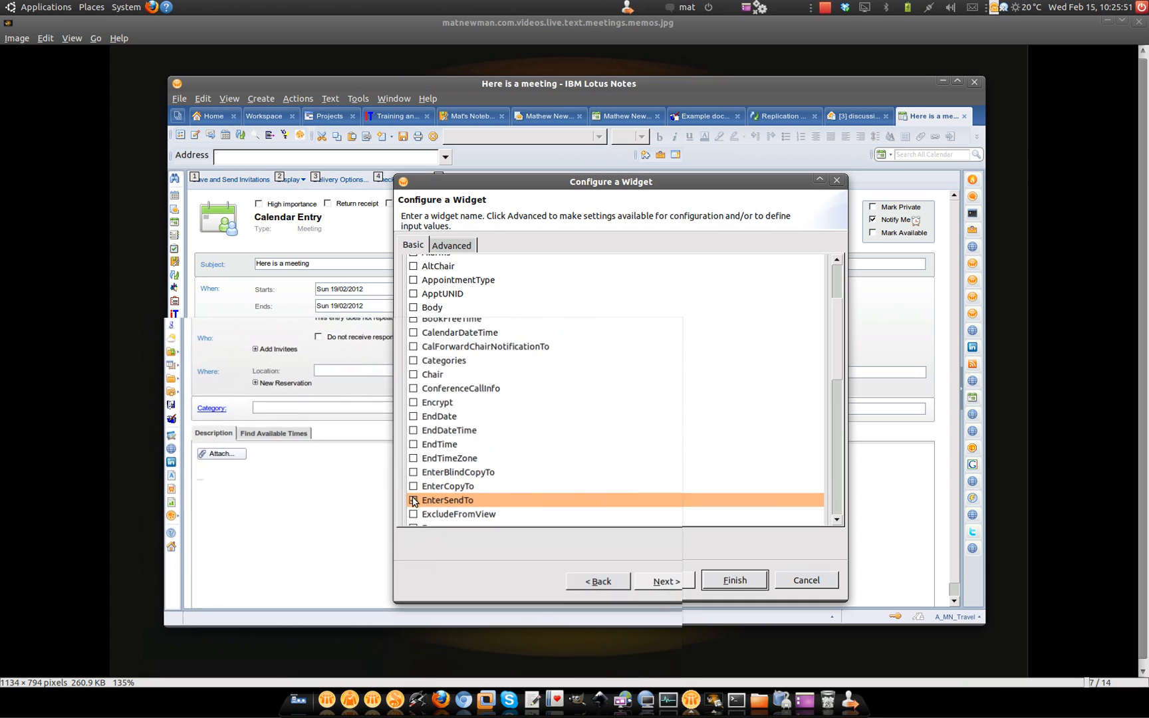
left_click(662, 579)
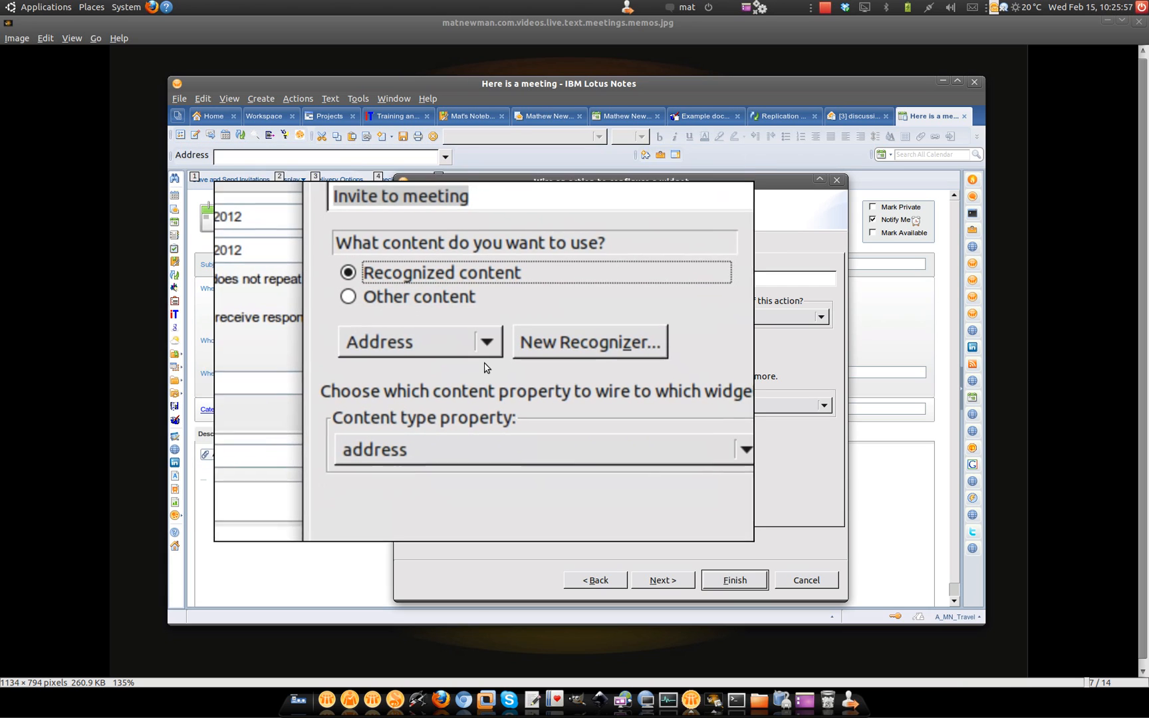
Map Person's person.email to EnterSendTo and finish the Invite to meeting widget
left_click(485, 341)
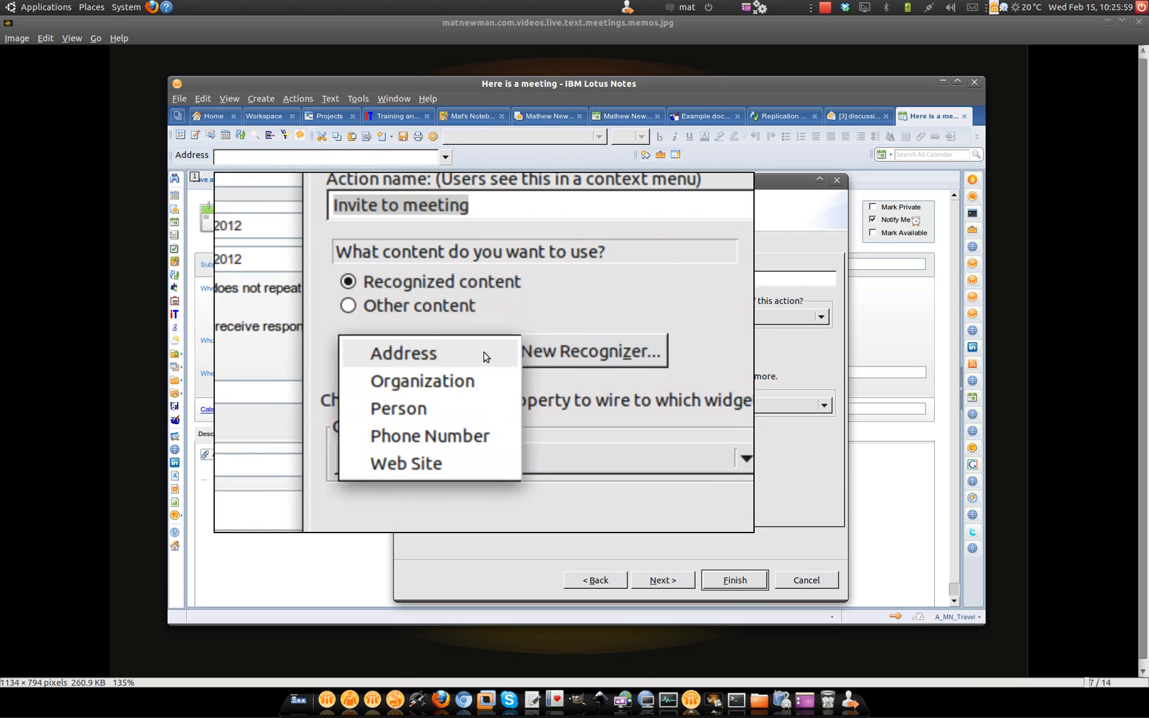
left_click(397, 409)
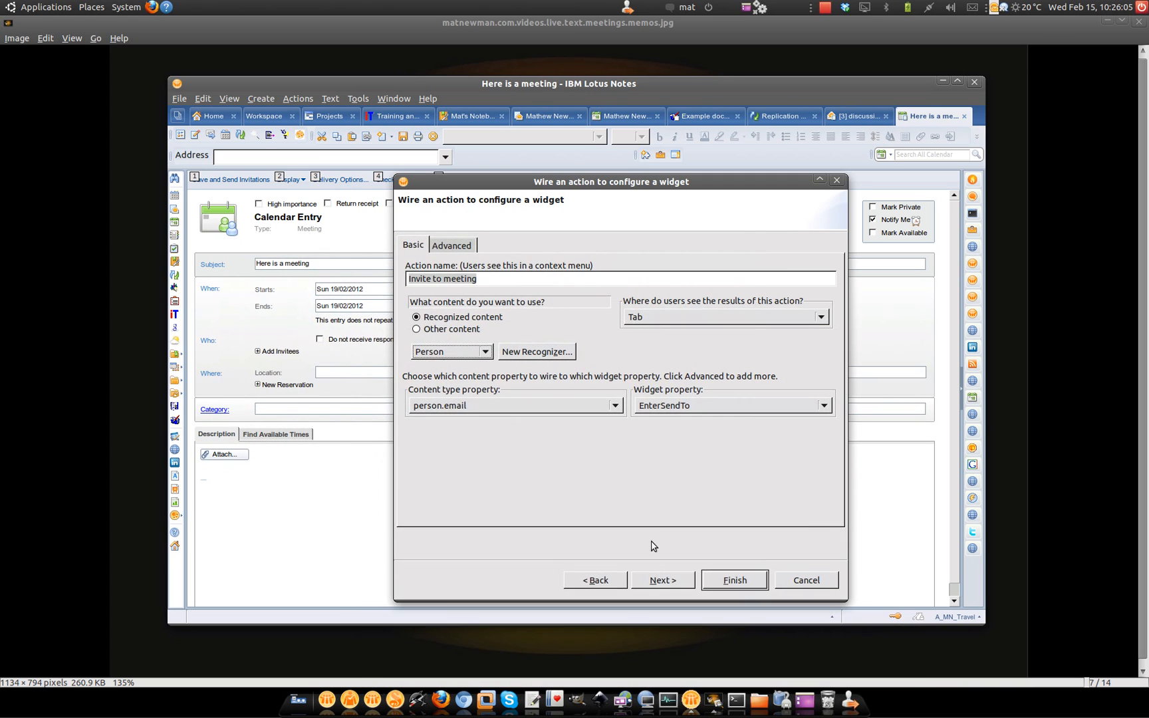
left_click(659, 579)
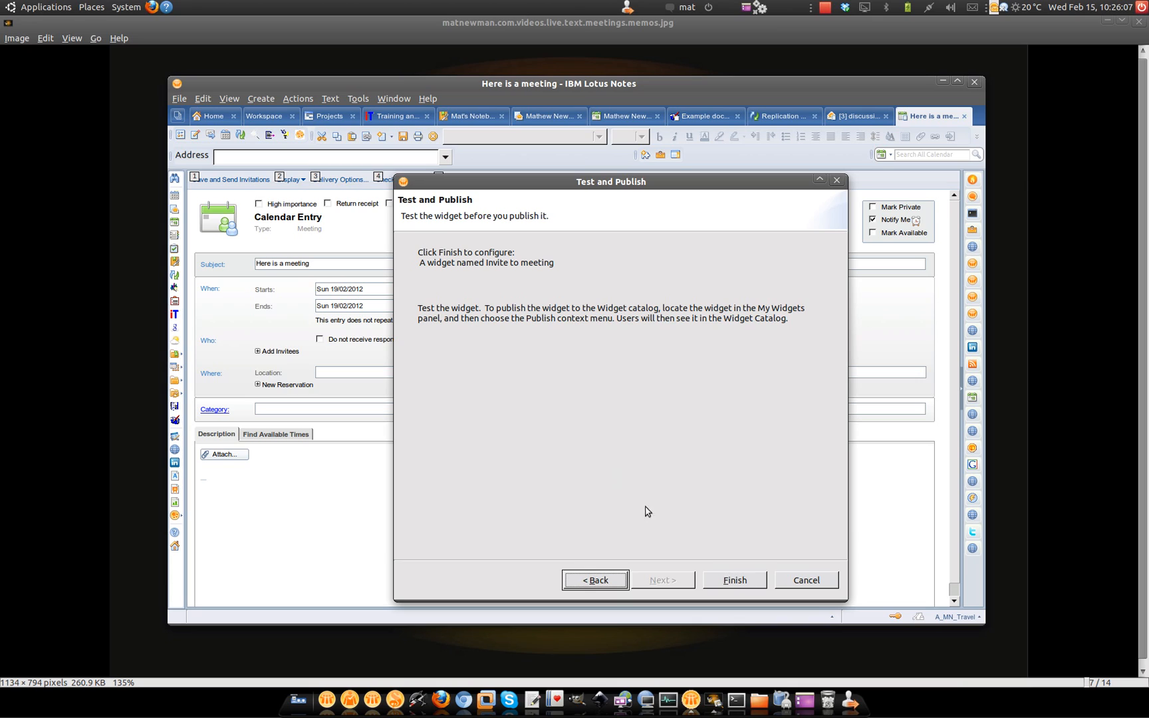
mouse_move(734, 580)
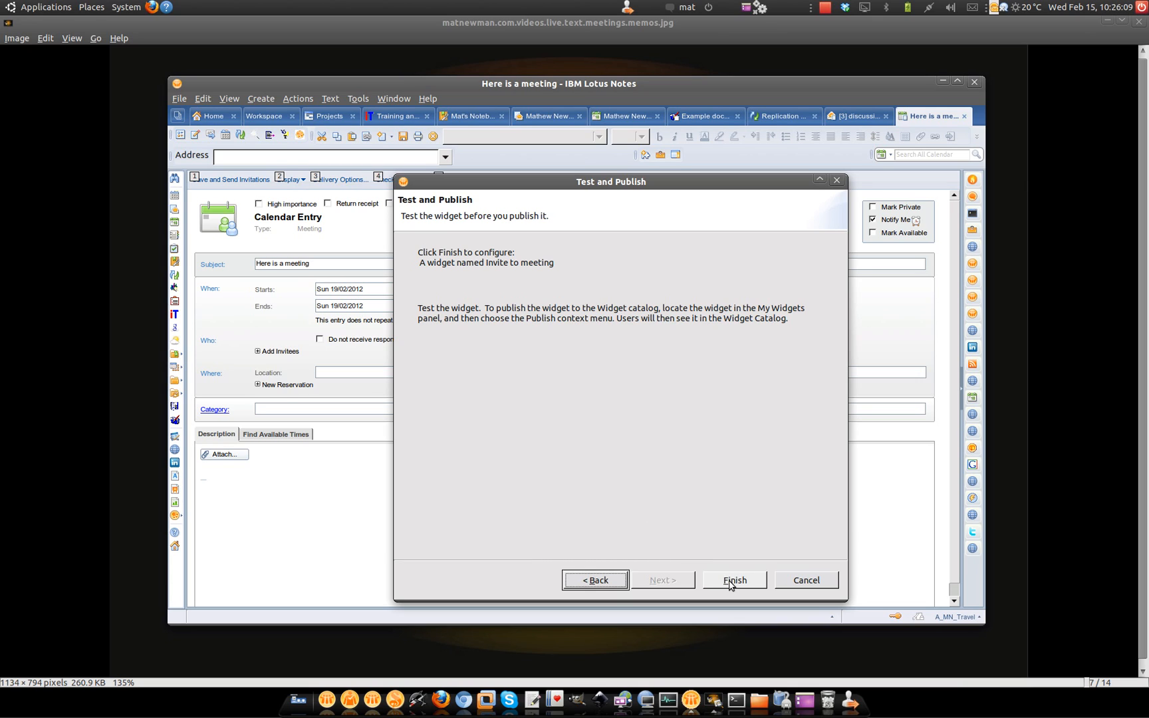
left_click(733, 579)
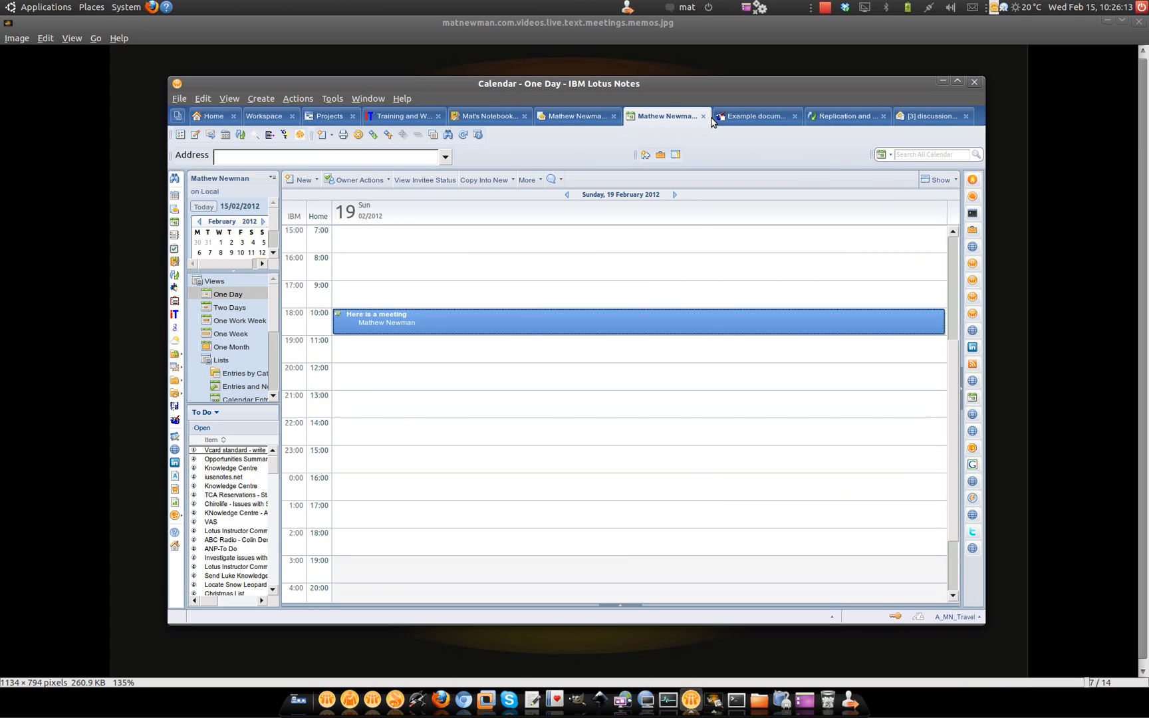
Choose 'Invite to meeting' for the document's email address to open a new calendar entry
left_click(755, 116)
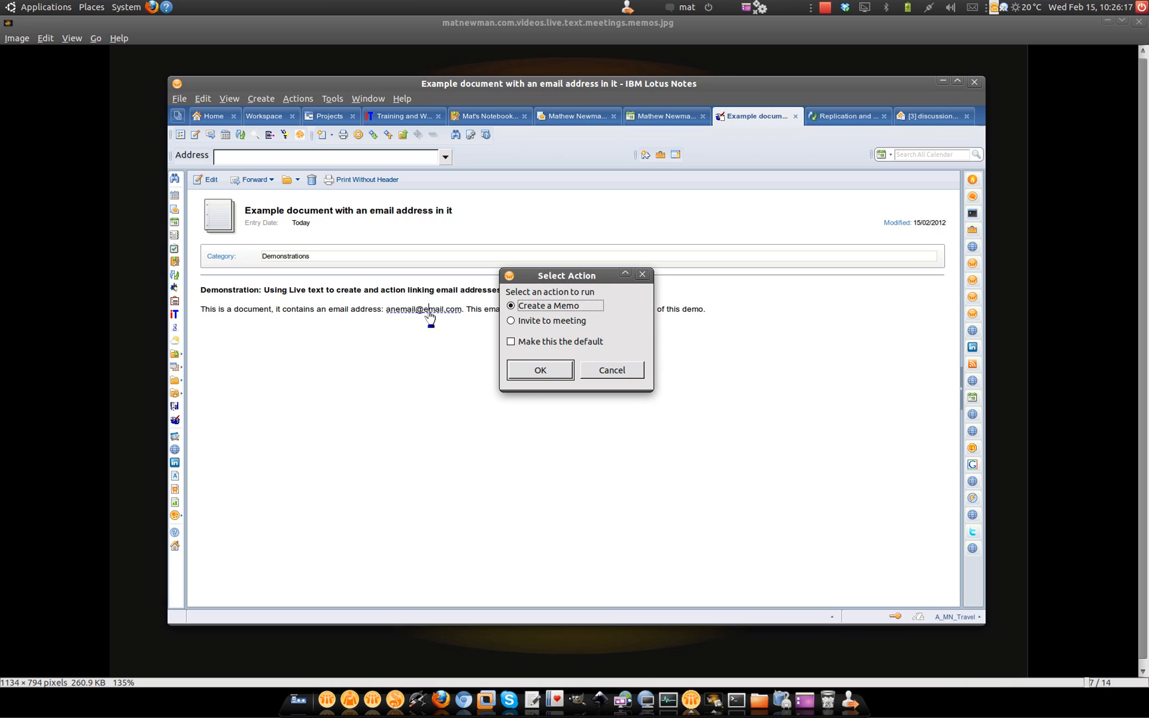
mouse_move(543, 334)
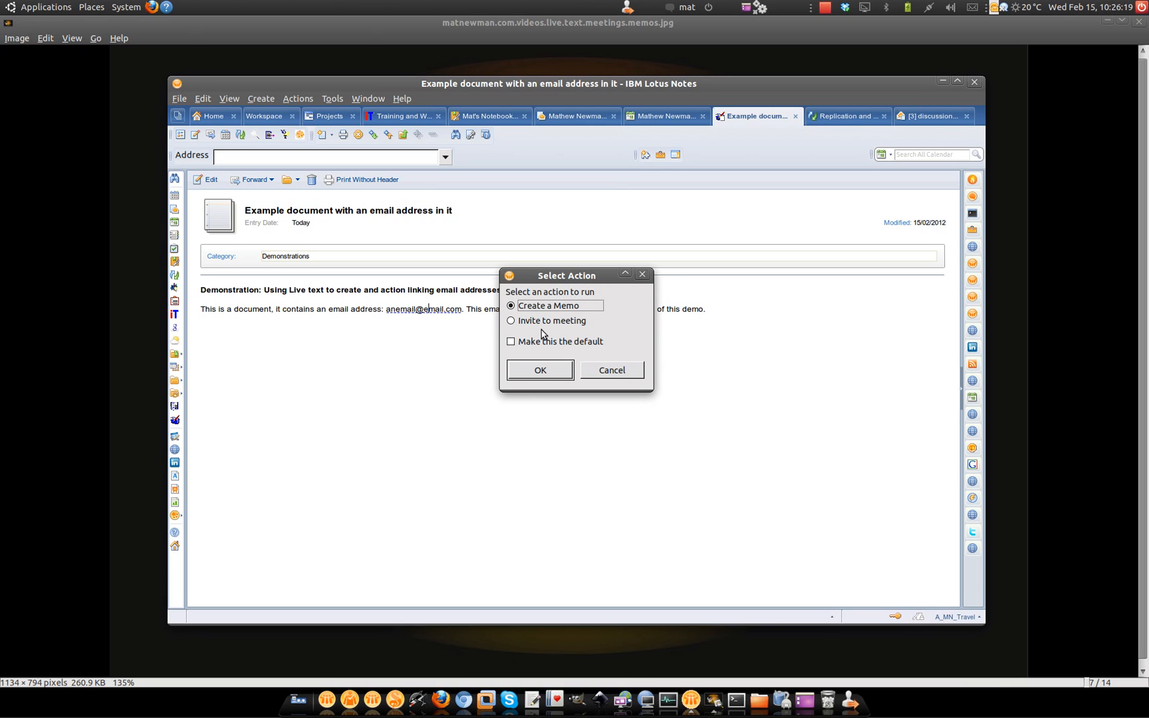
left_click(511, 320)
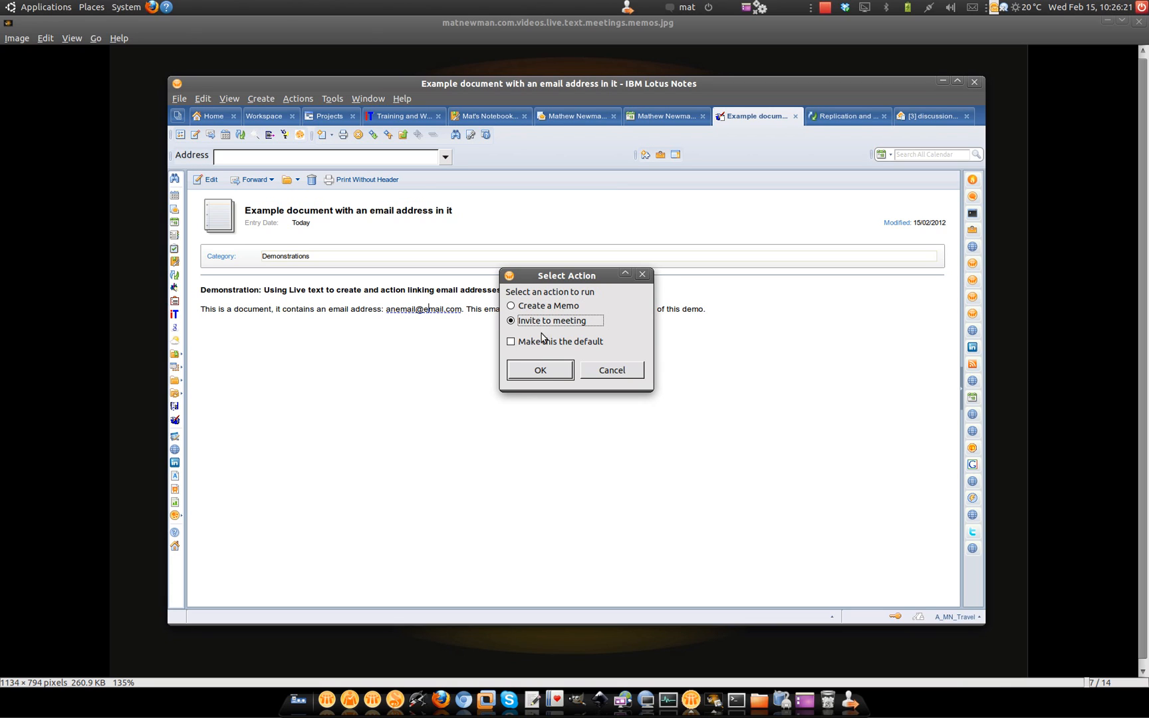
left_click(540, 369)
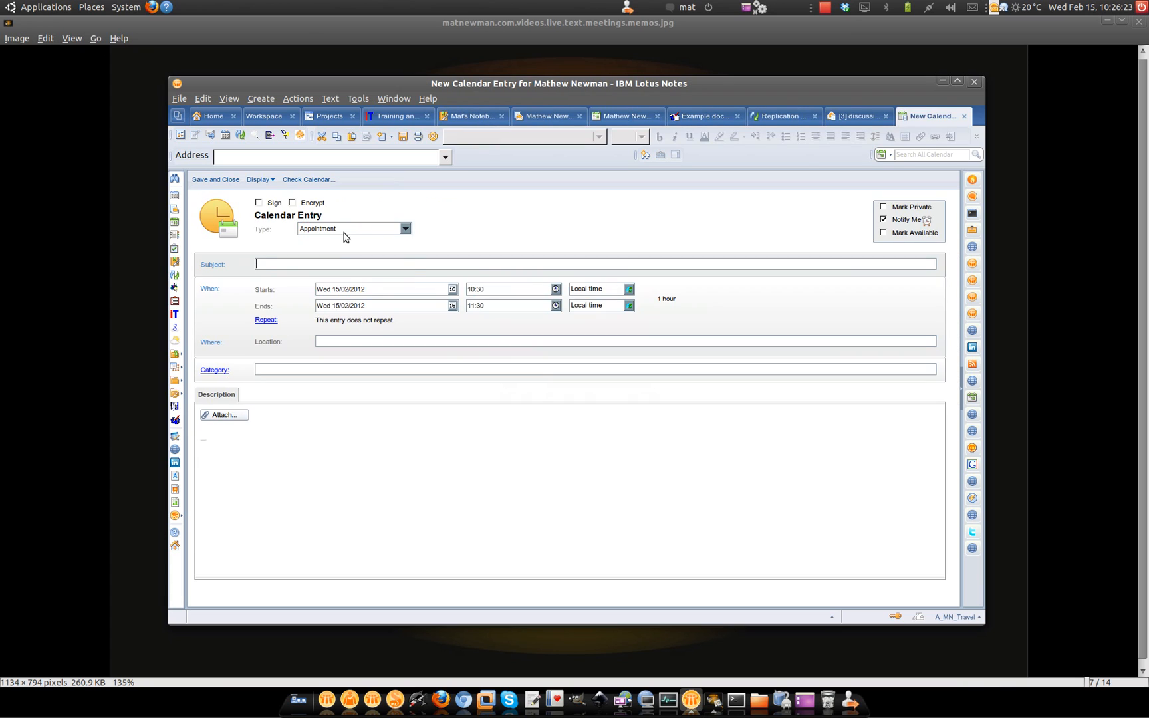